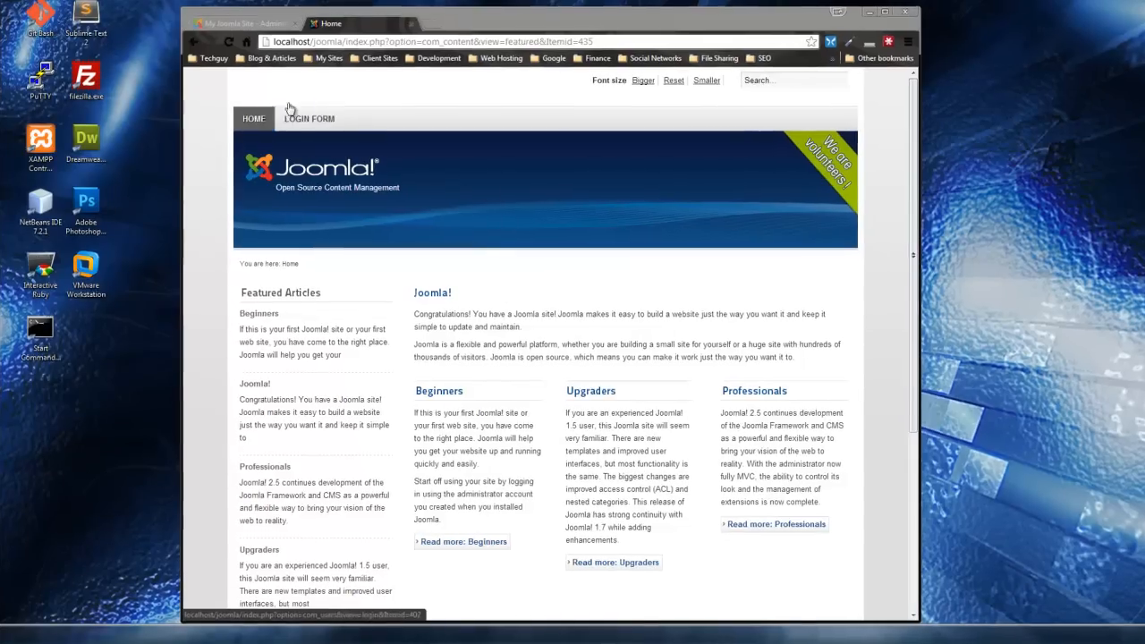
# Step: Show the site's Login Form page with its username and password fields
pyautogui.click(307, 118)
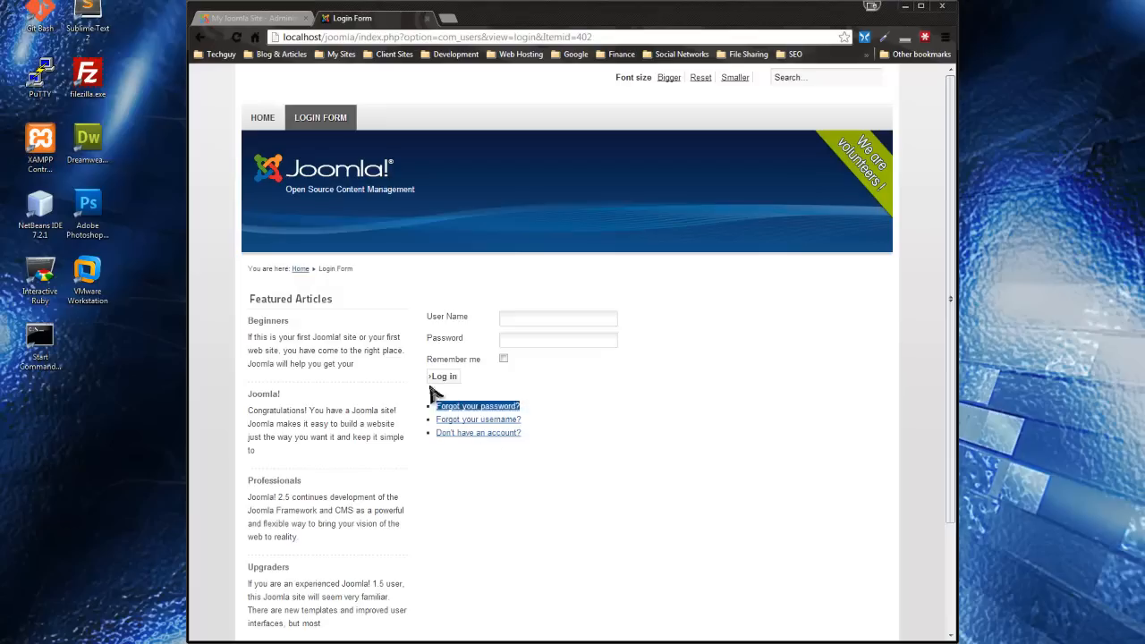
pyautogui.moveTo(472, 383)
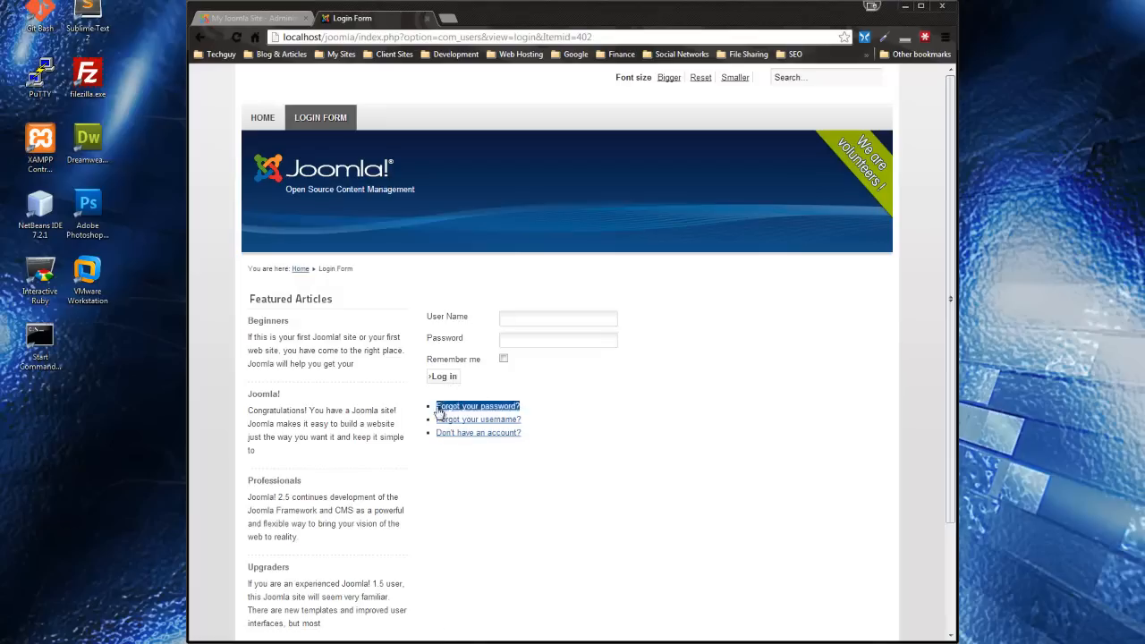
pyautogui.moveTo(478, 418)
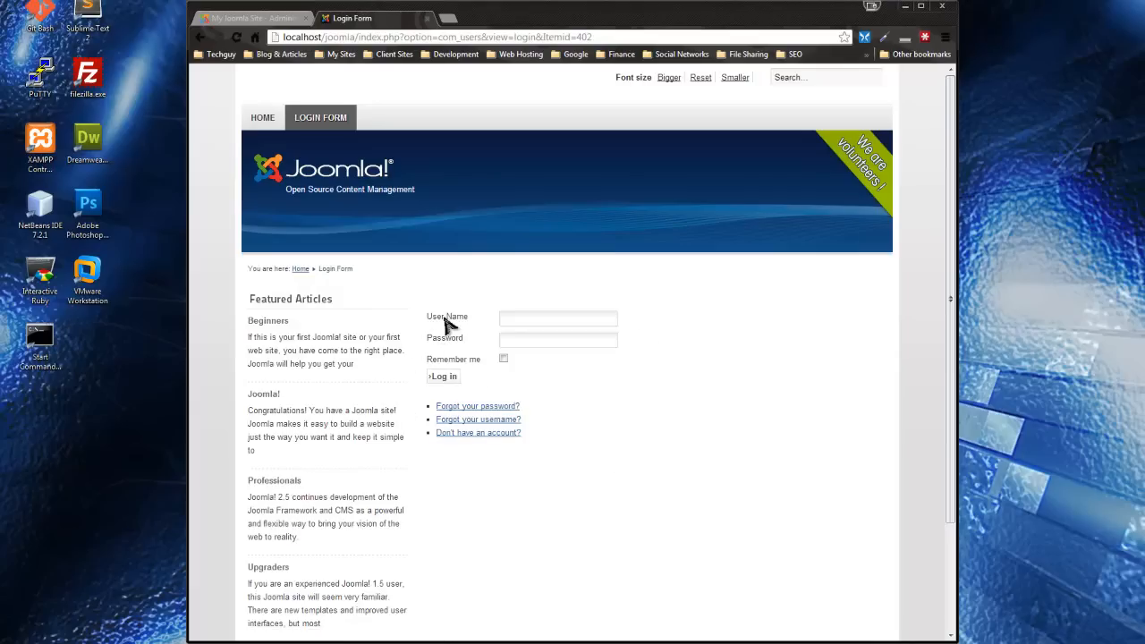
pyautogui.moveTo(438, 338)
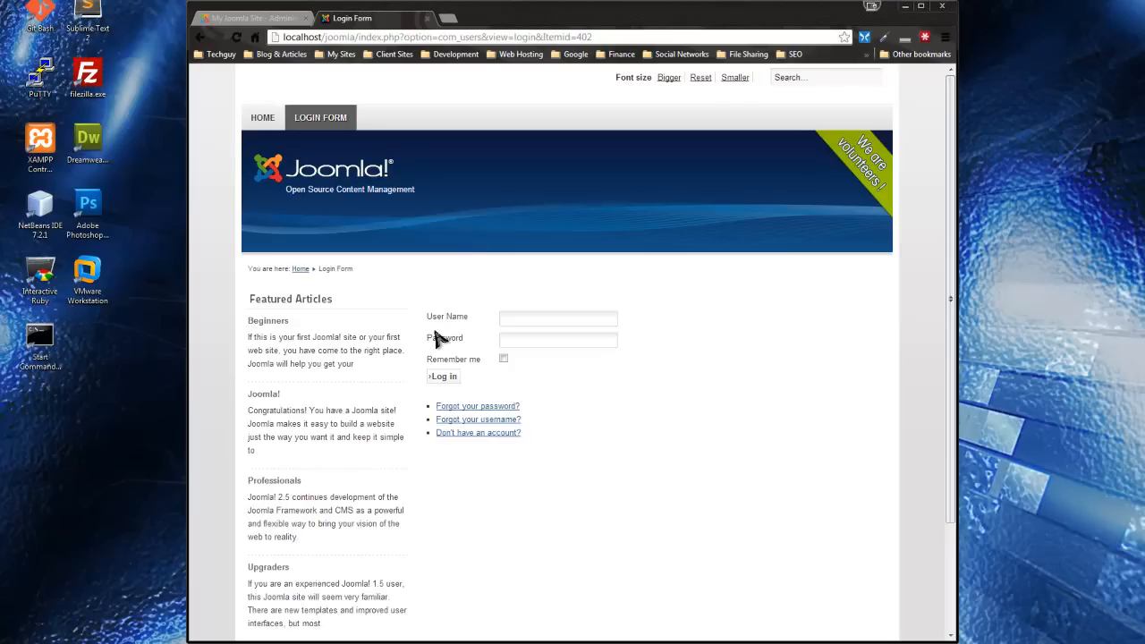
pyautogui.moveTo(473, 319)
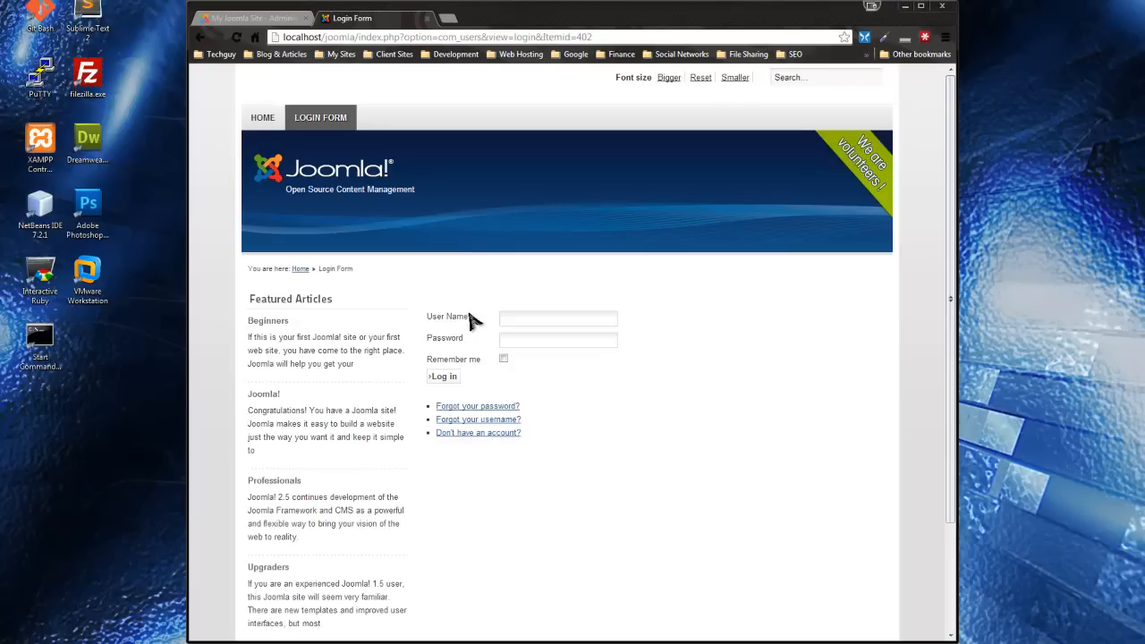
pyautogui.moveTo(419, 311)
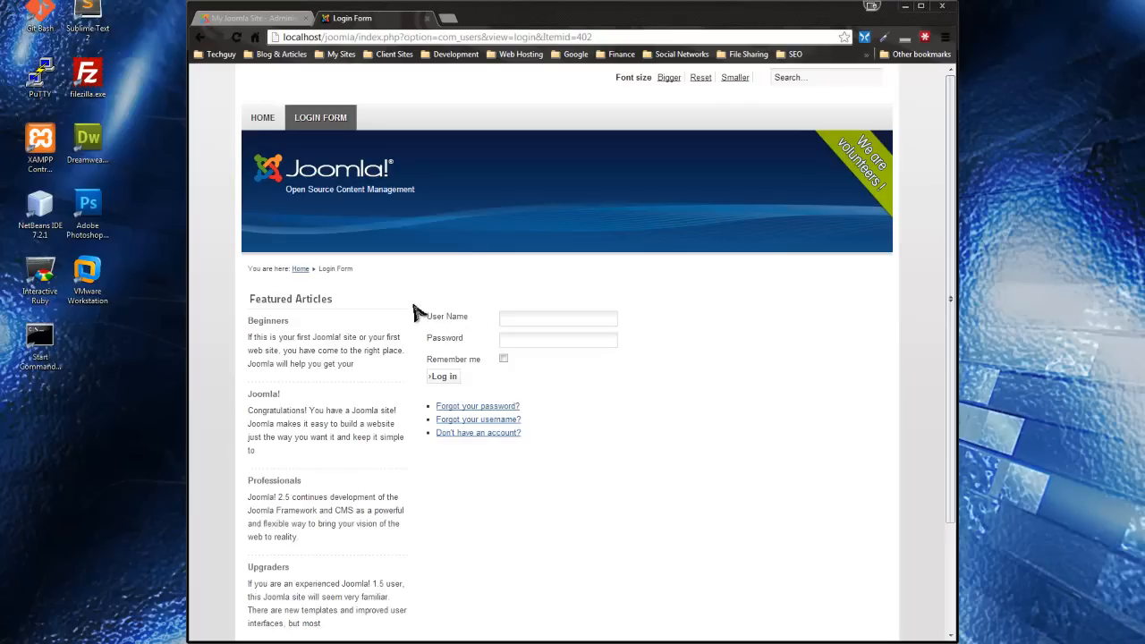
pyautogui.moveTo(414, 304)
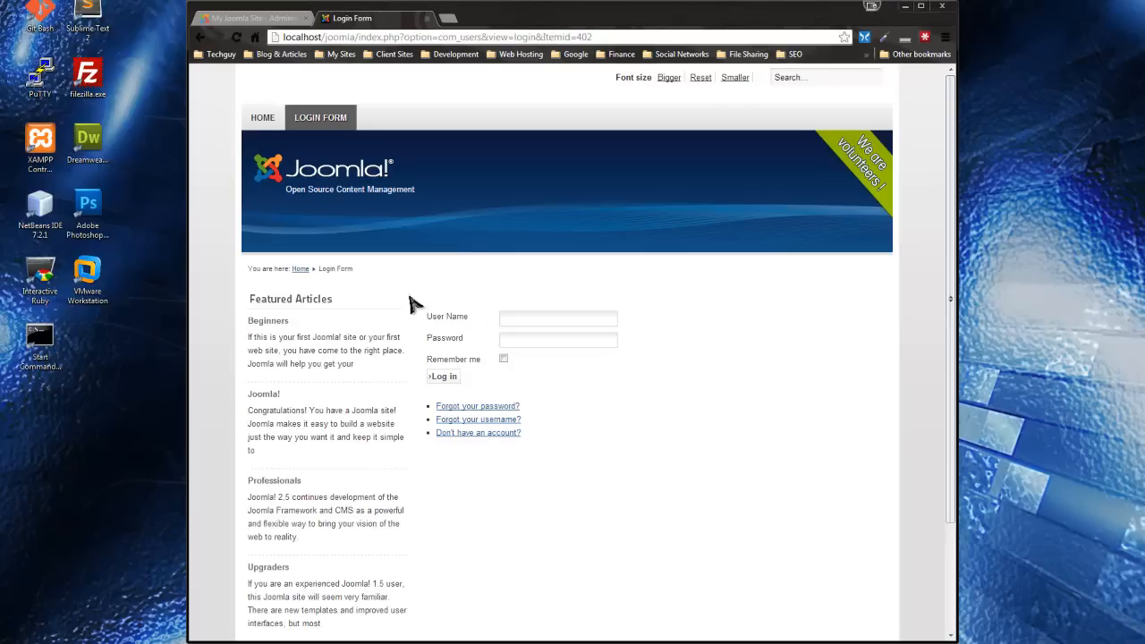
pyautogui.moveTo(465, 451)
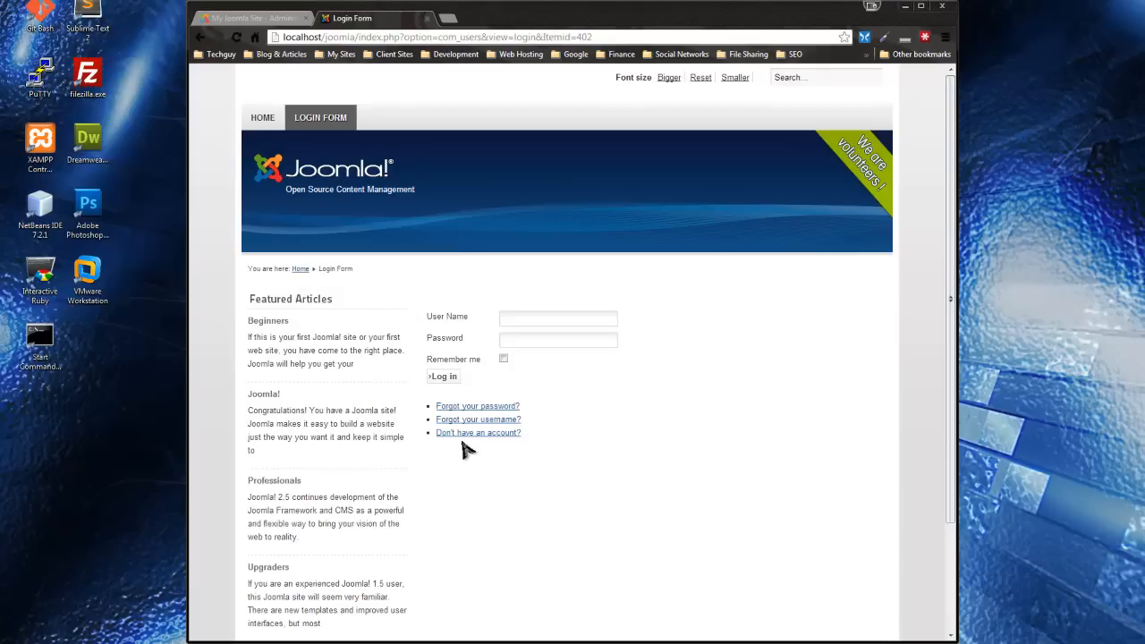
pyautogui.moveTo(480, 455)
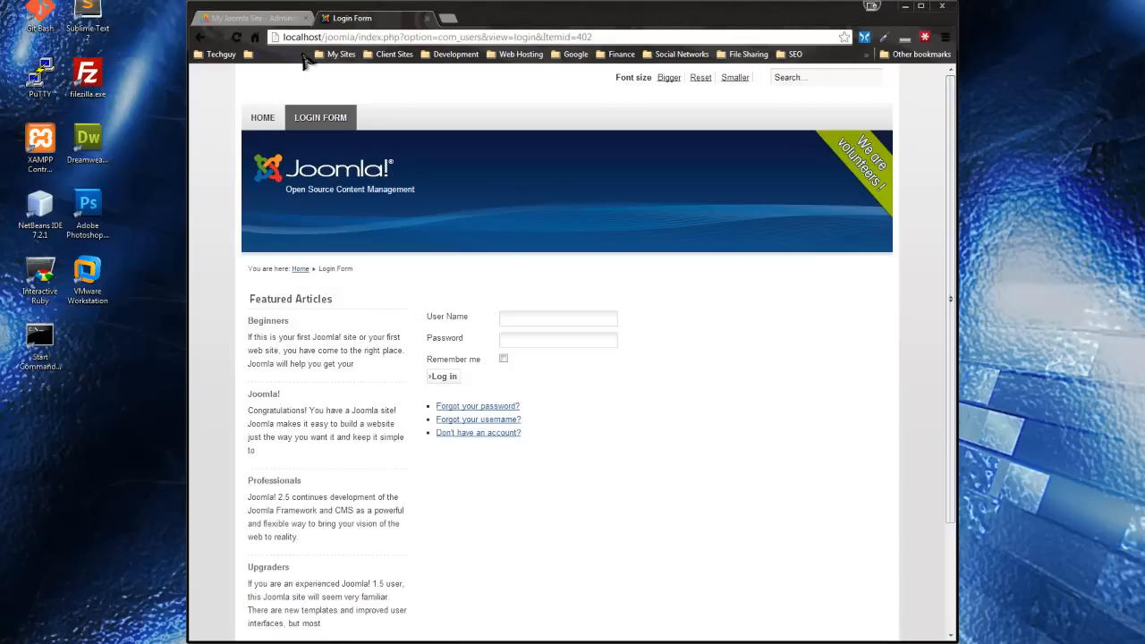
pyautogui.click(254, 18)
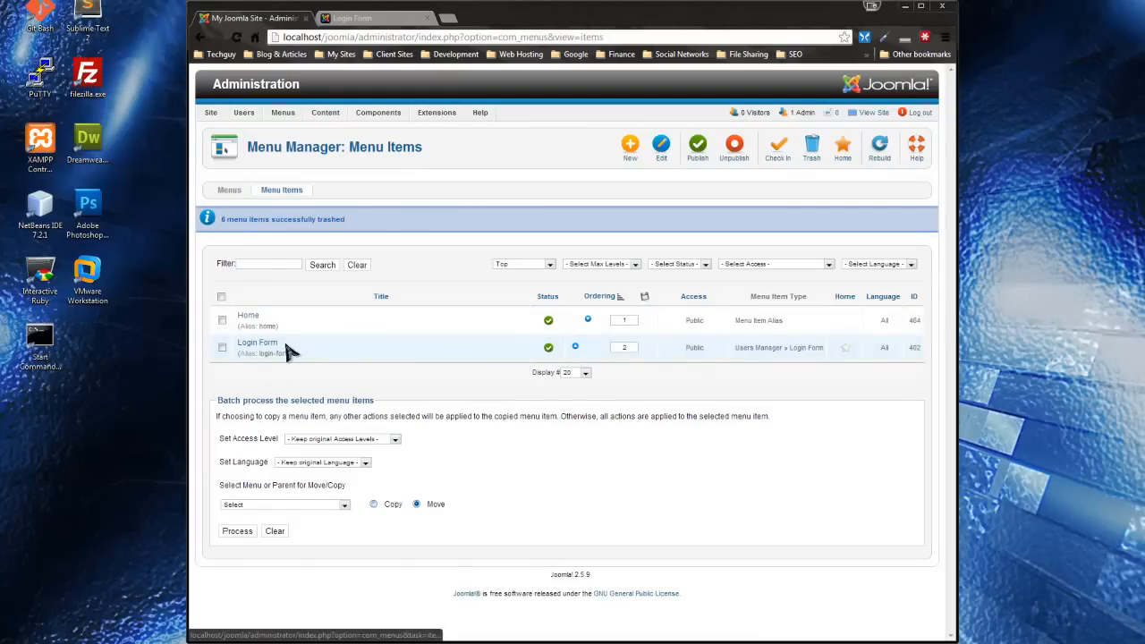
pyautogui.click(258, 344)
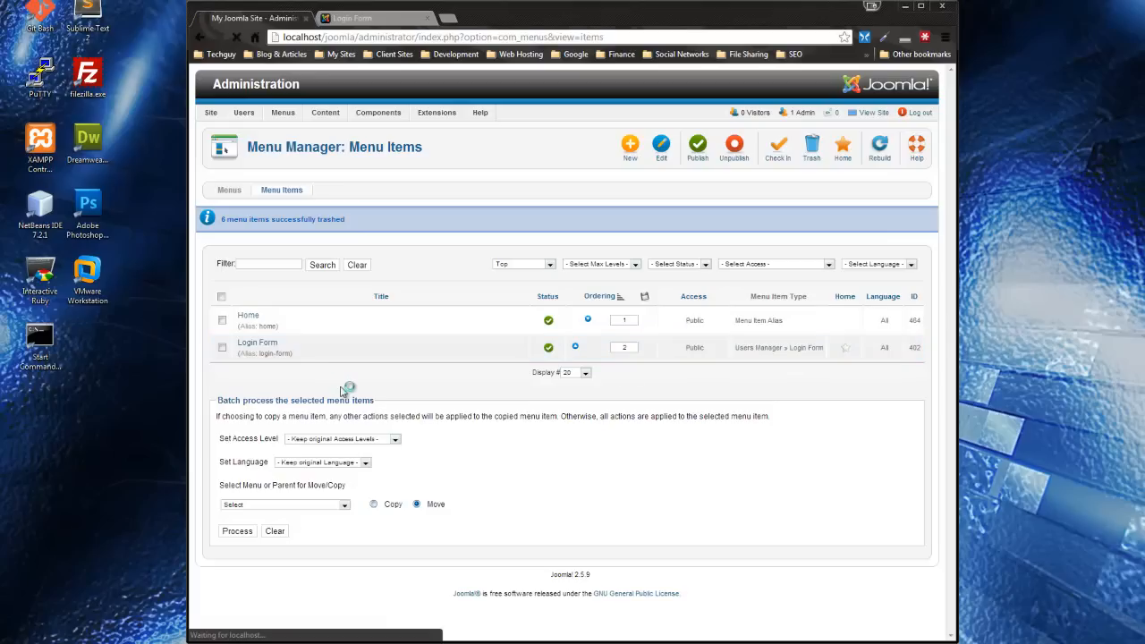
pyautogui.click(257, 343)
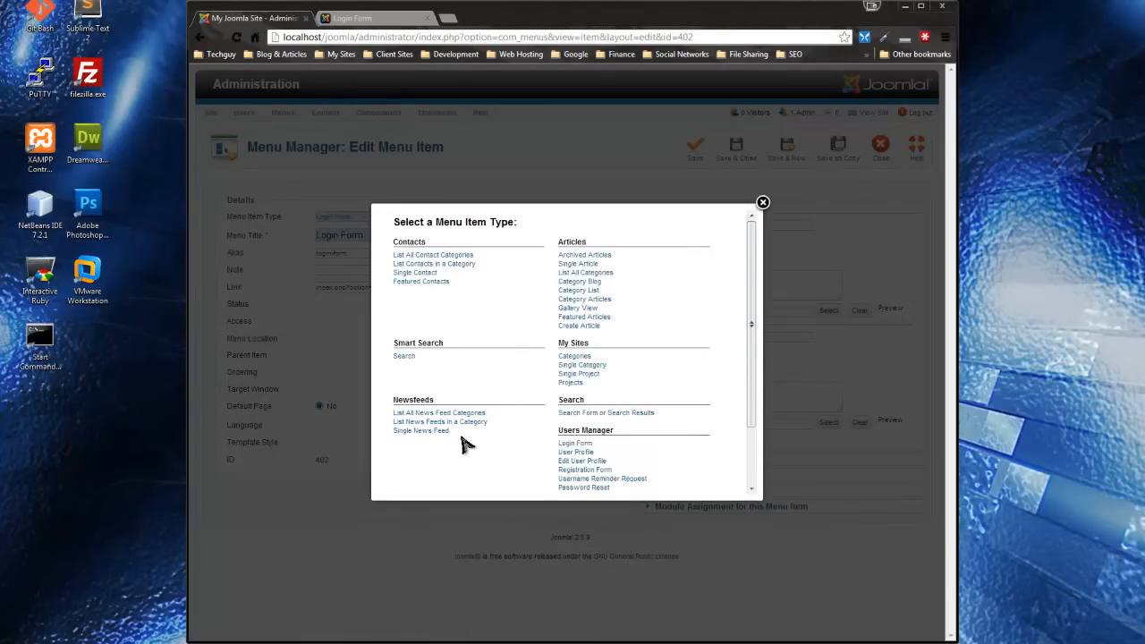
pyautogui.scroll(-3)
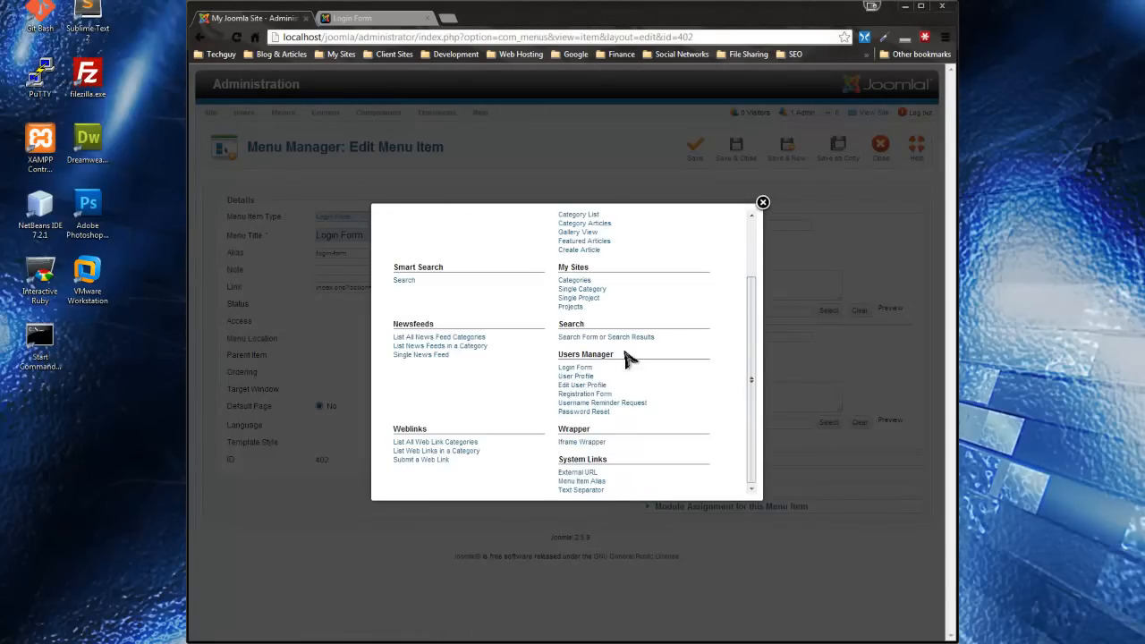
pyautogui.moveTo(575, 369)
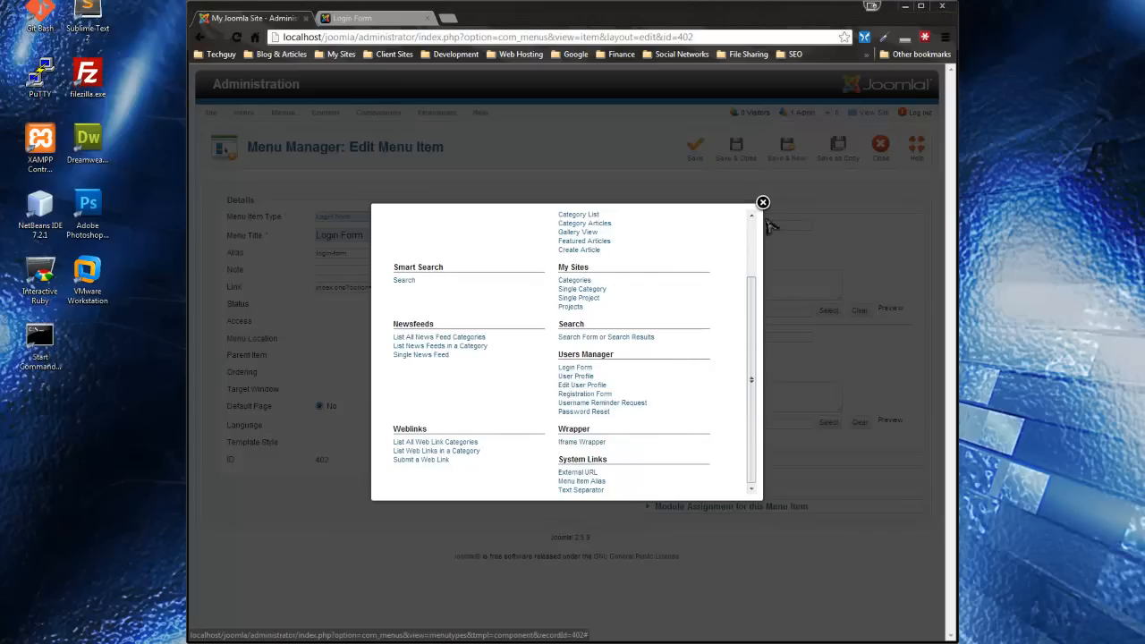
pyautogui.click(763, 202)
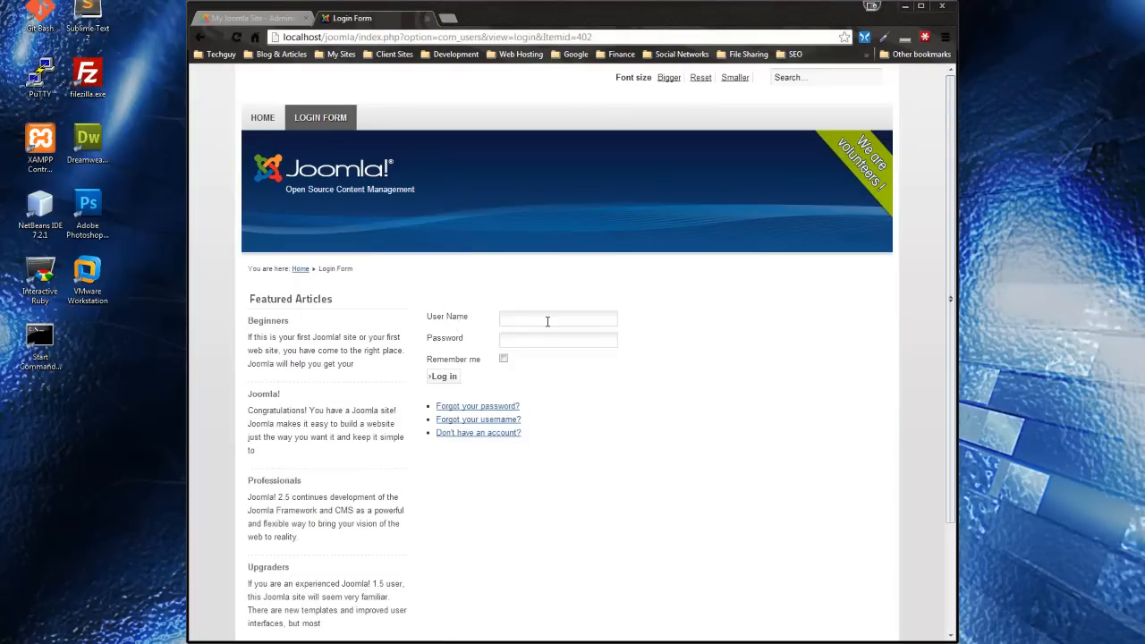
pyautogui.moveTo(392, 399)
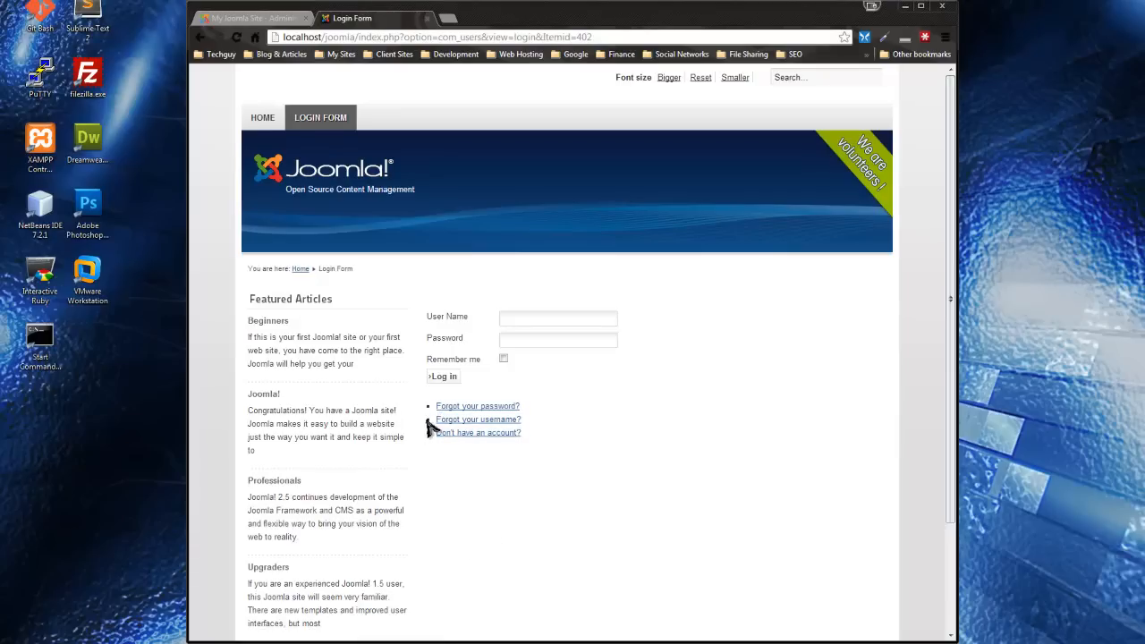
pyautogui.moveTo(590, 429)
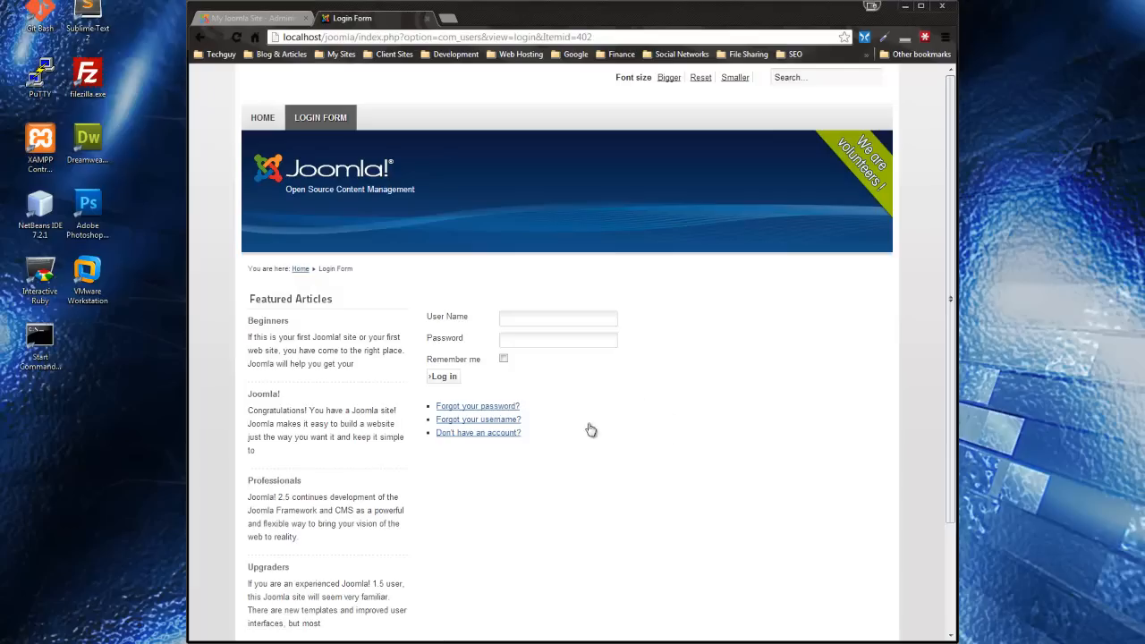
pyautogui.click(478, 419)
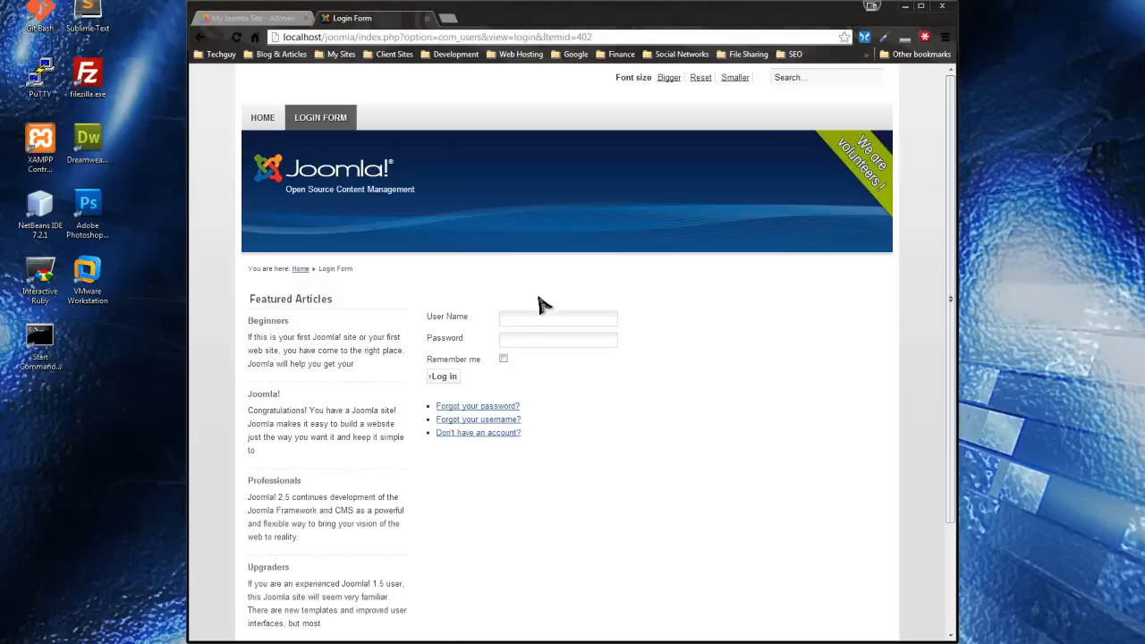
pyautogui.moveTo(232, 152)
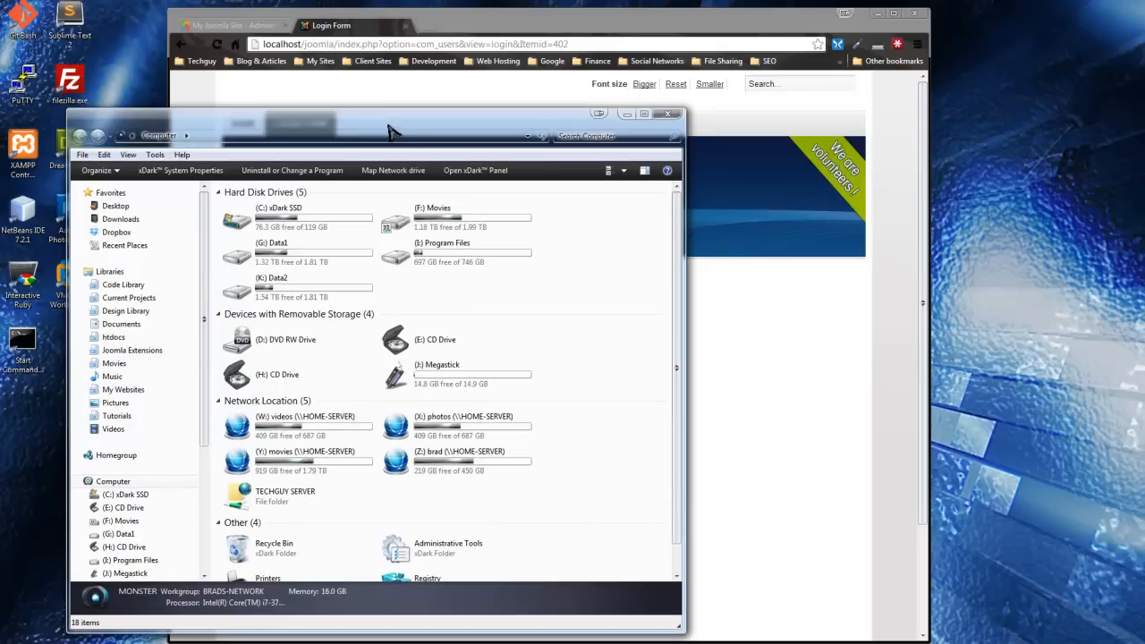
pyautogui.moveTo(367, 121)
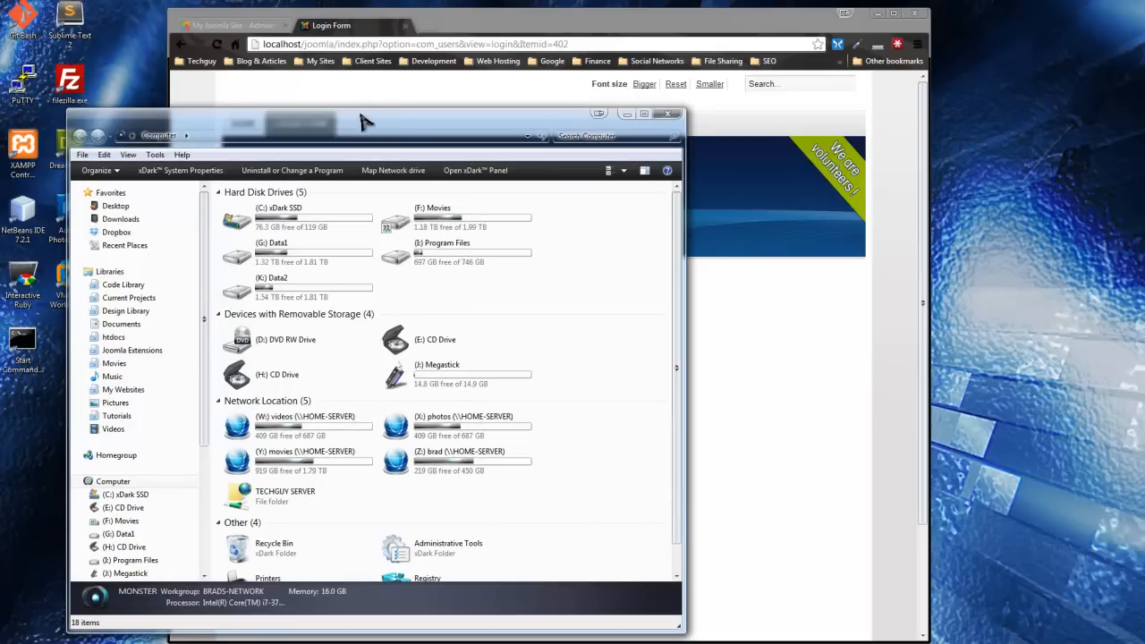
# Step: Go into the joomla site folder under the htdocs library
pyautogui.moveTo(367, 121); pyautogui.dragTo(313, 86)
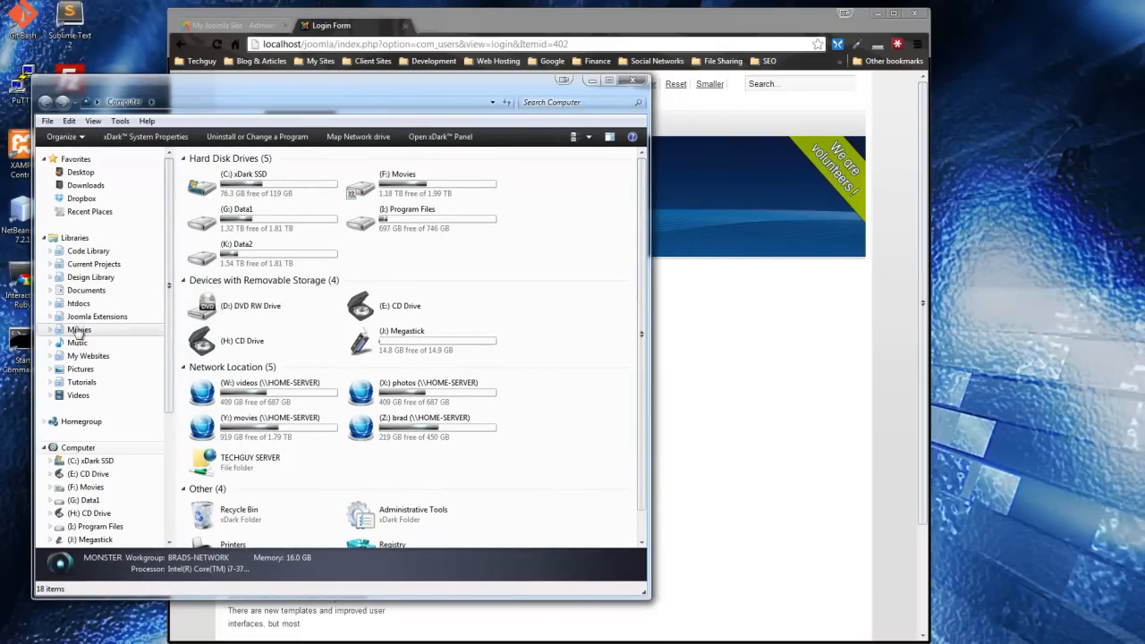
pyautogui.click(79, 304)
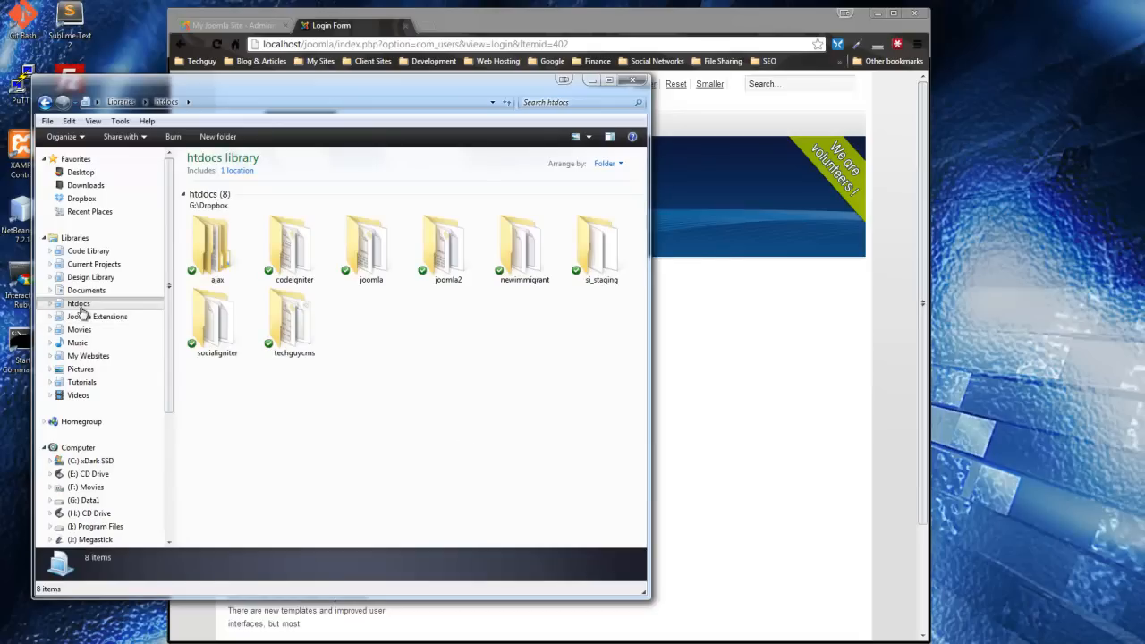
pyautogui.click(371, 249)
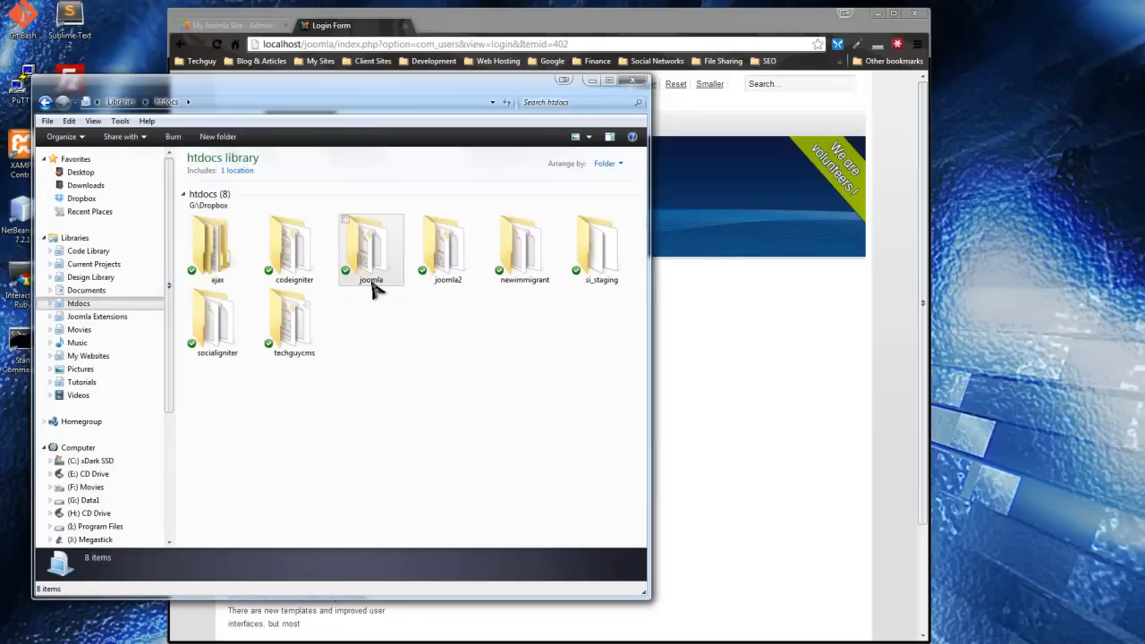
pyautogui.doubleClick(371, 247)
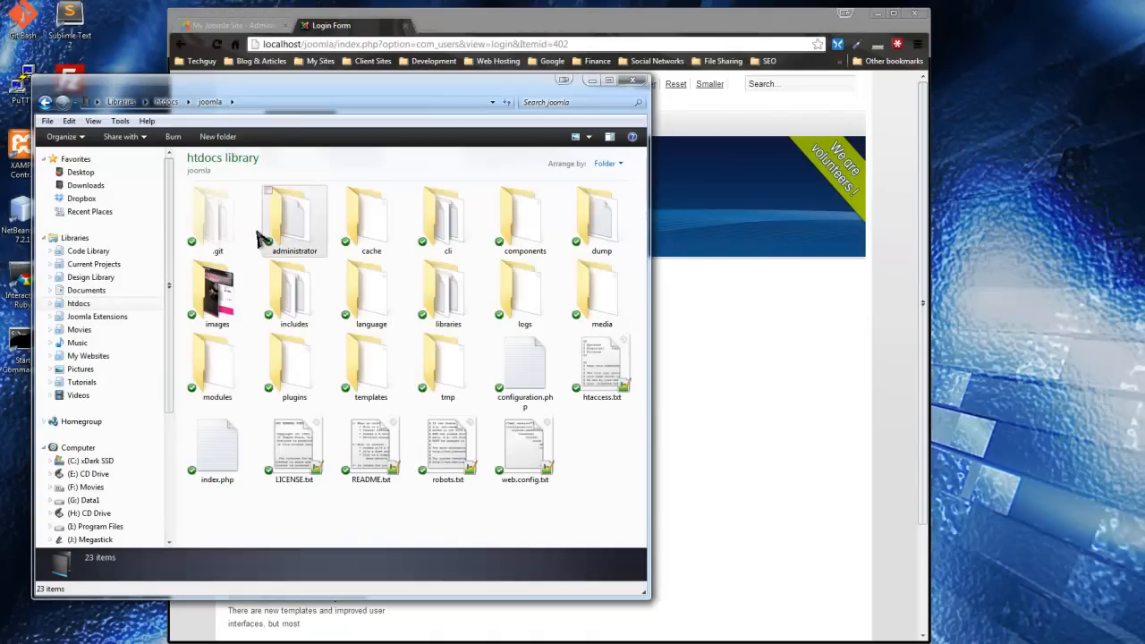
# Step: Descend into components > com_users to reach its views folder
pyautogui.click(294, 218)
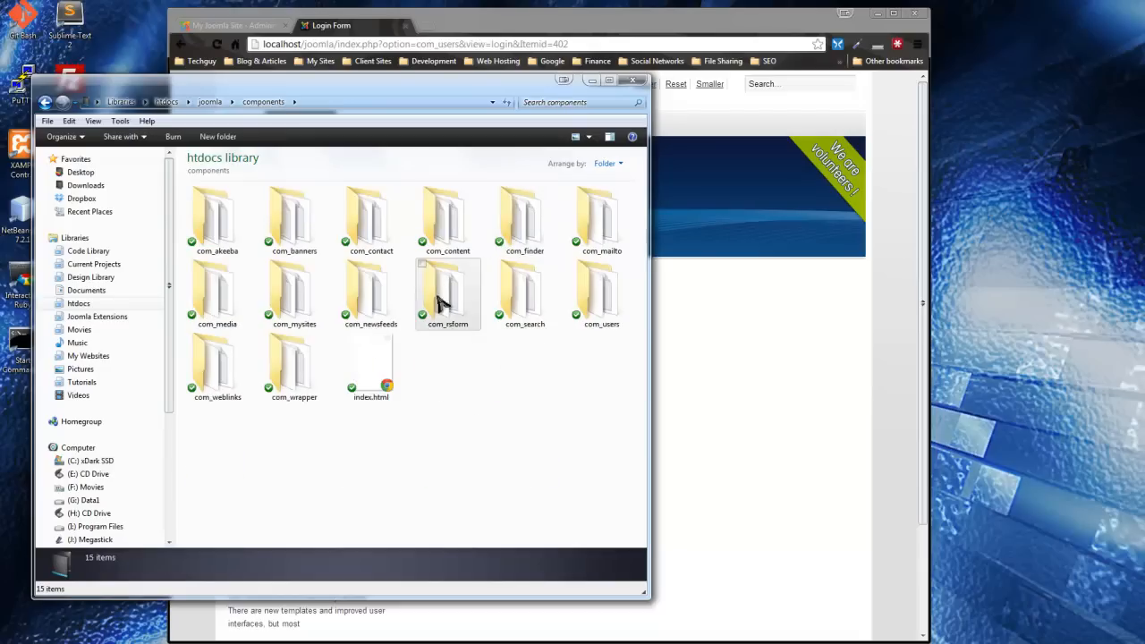
pyautogui.click(602, 296)
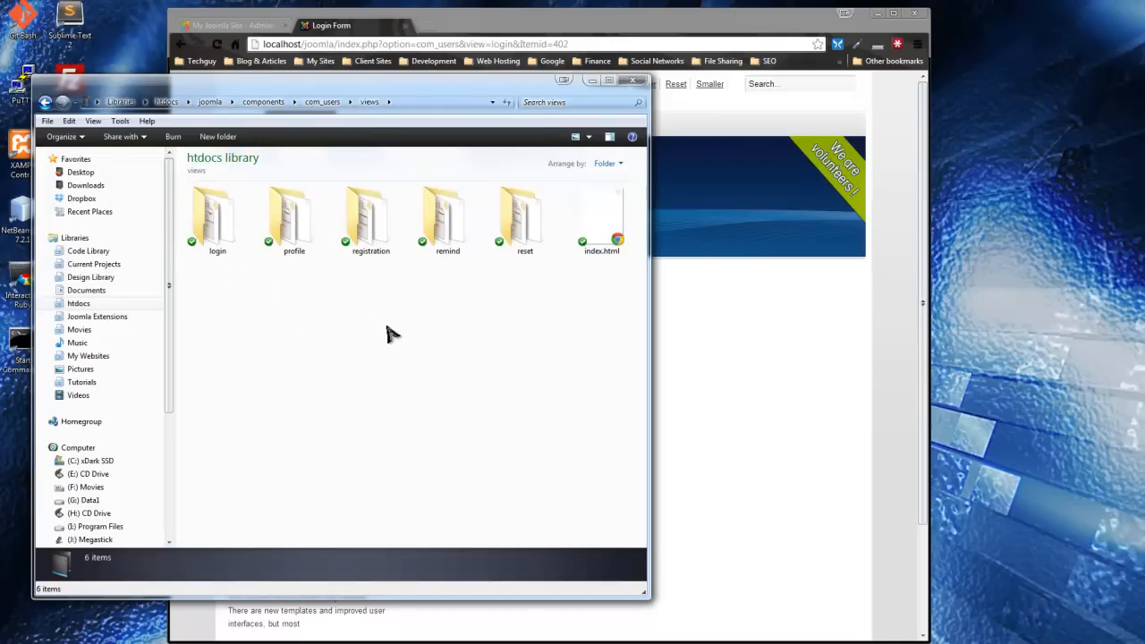
# Step: Go into the login view's tmpl folder listing default_login.php and the other layouts
pyautogui.click(219, 219)
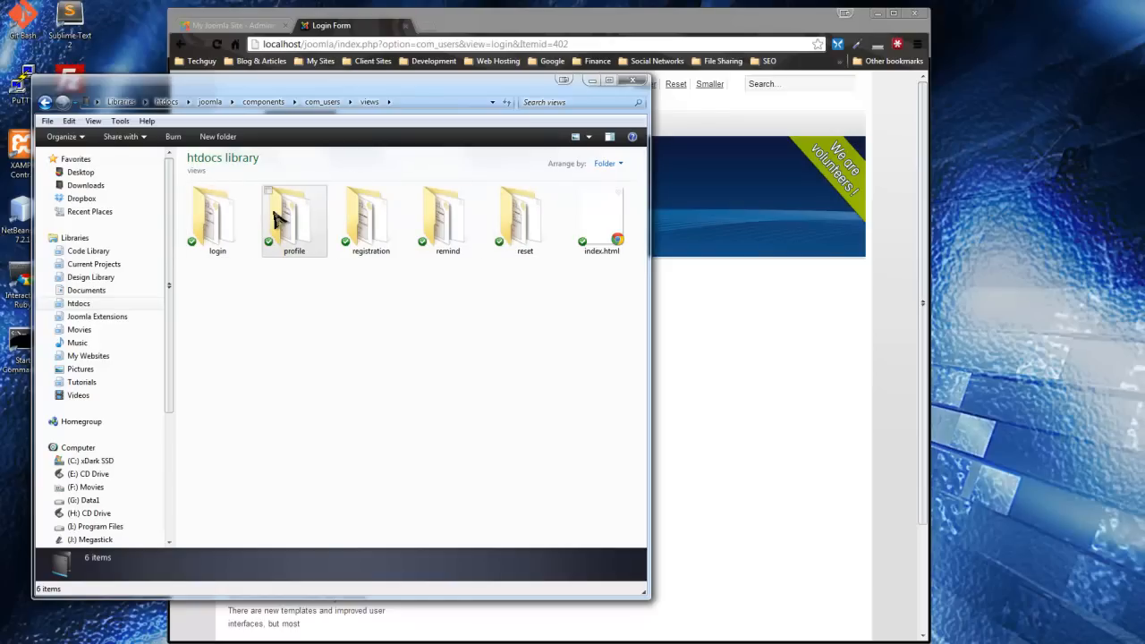
pyautogui.doubleClick(218, 219)
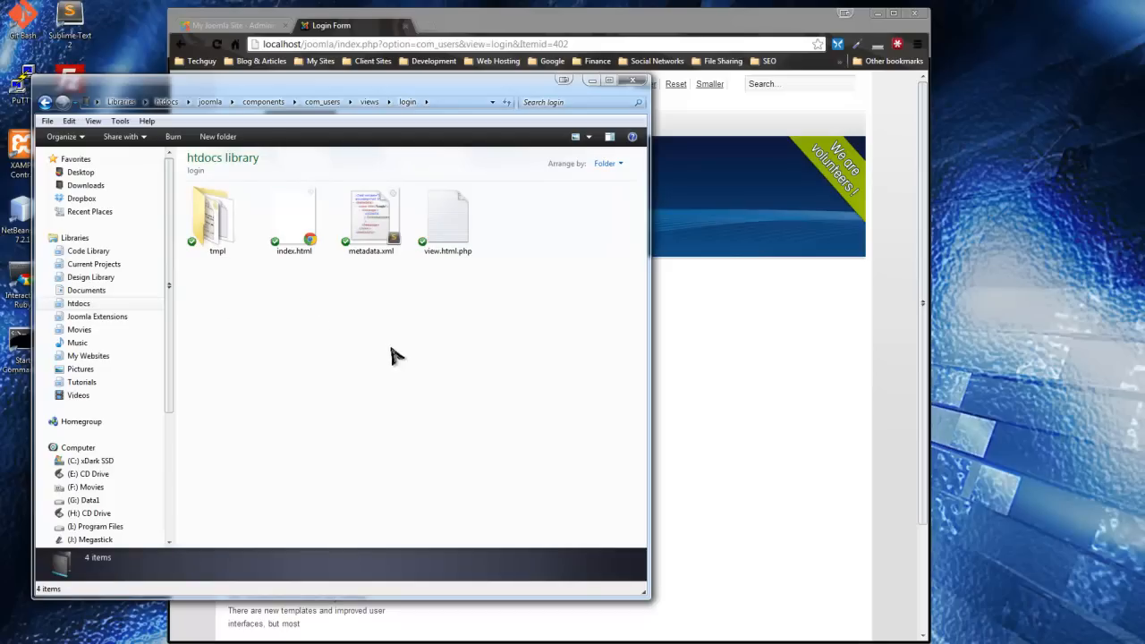
pyautogui.click(448, 219)
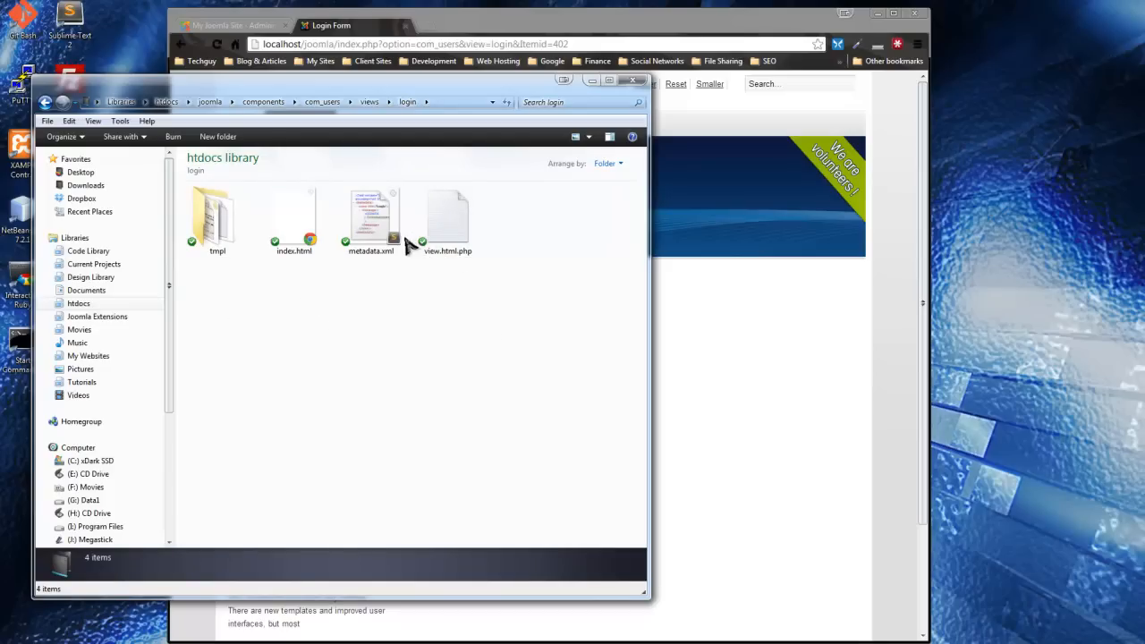
pyautogui.click(447, 218)
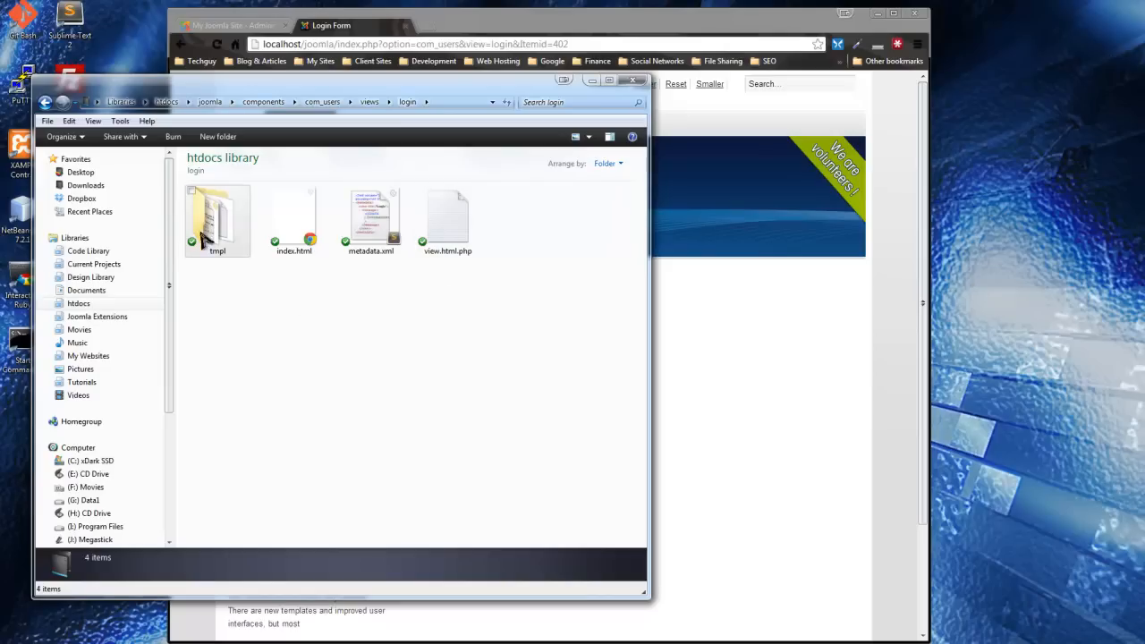
pyautogui.click(218, 219)
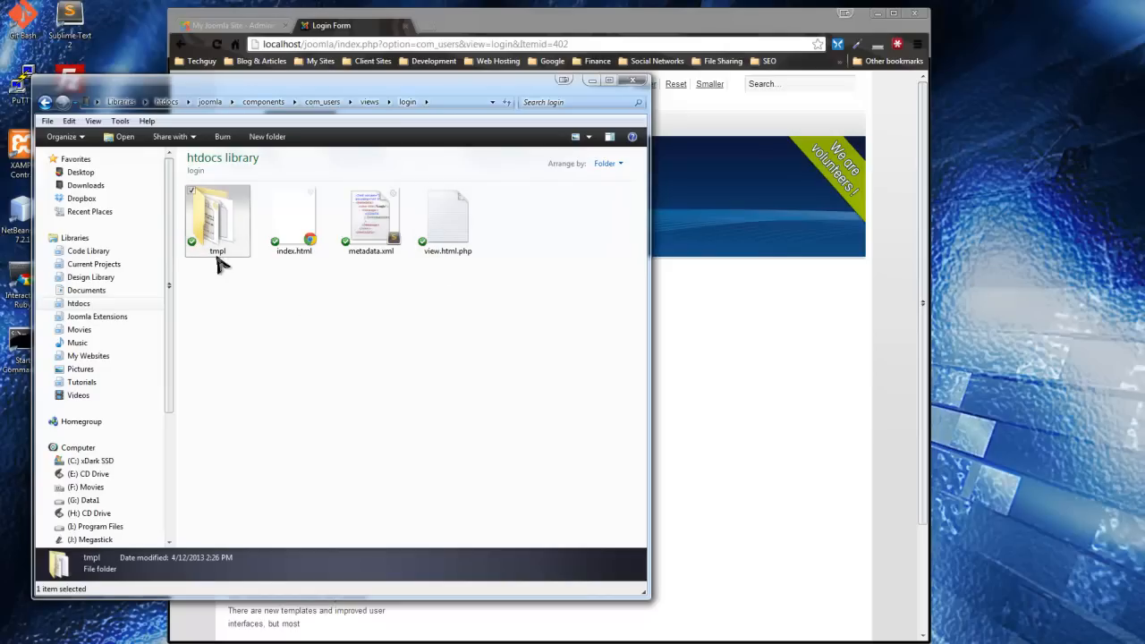
pyautogui.doubleClick(218, 218)
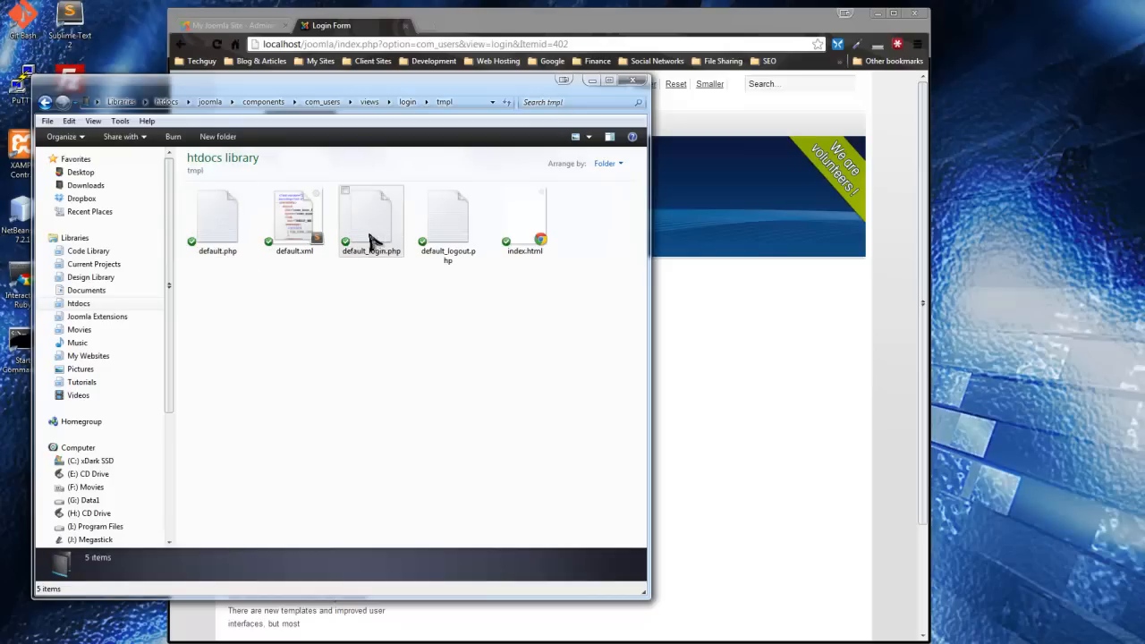
# Step: Load default_login.php into Sublime Text for viewing
pyautogui.click(218, 218)
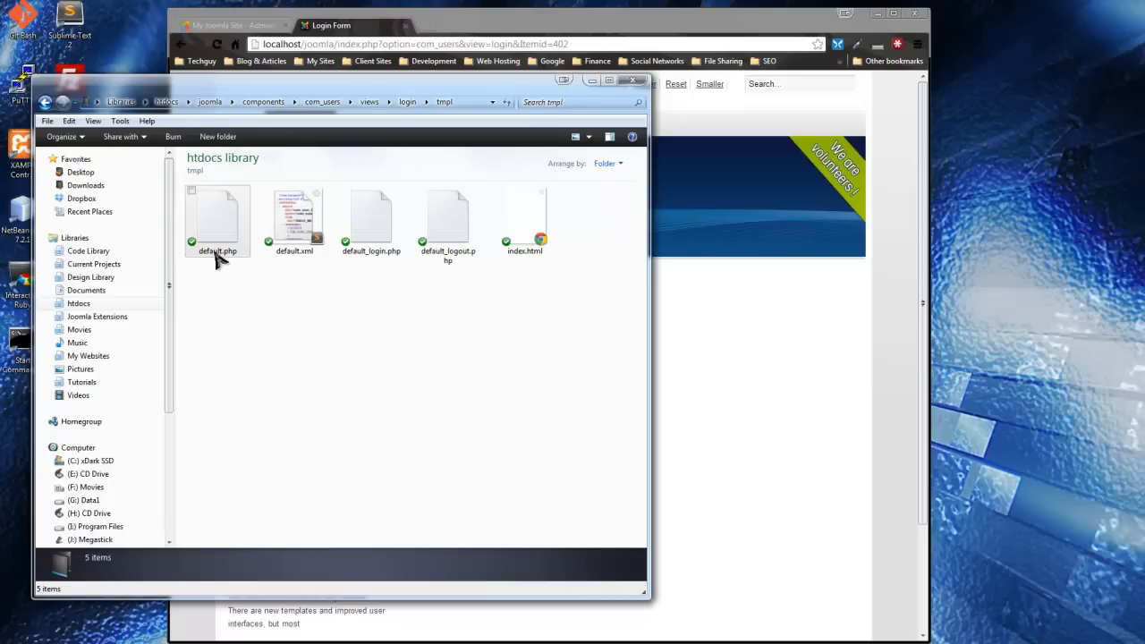
pyautogui.moveTo(242, 224)
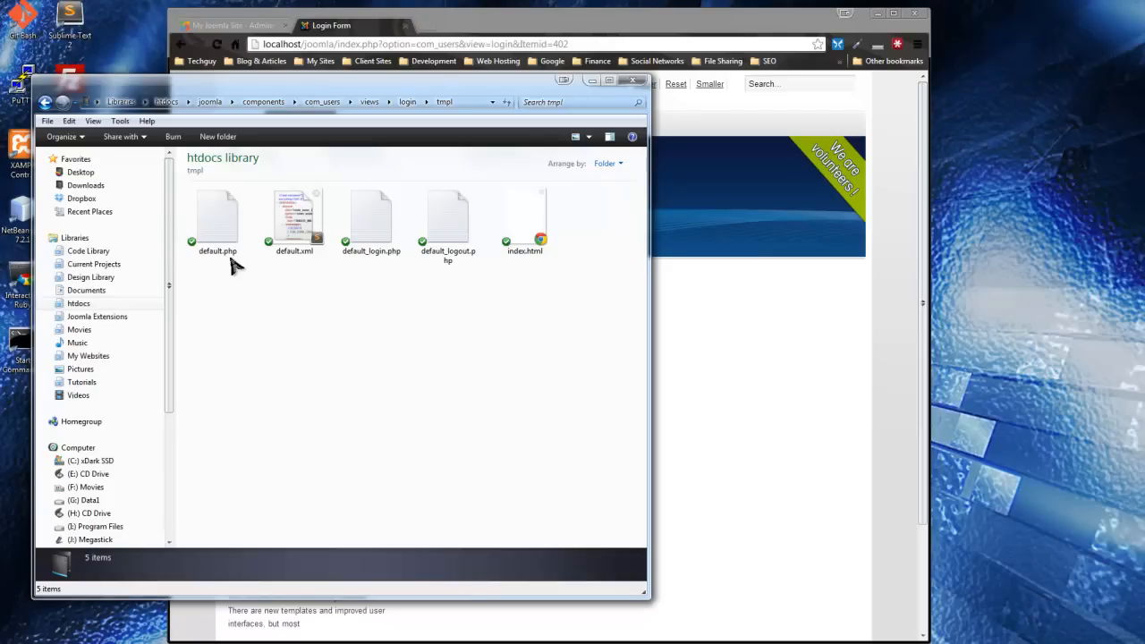
pyautogui.click(218, 218)
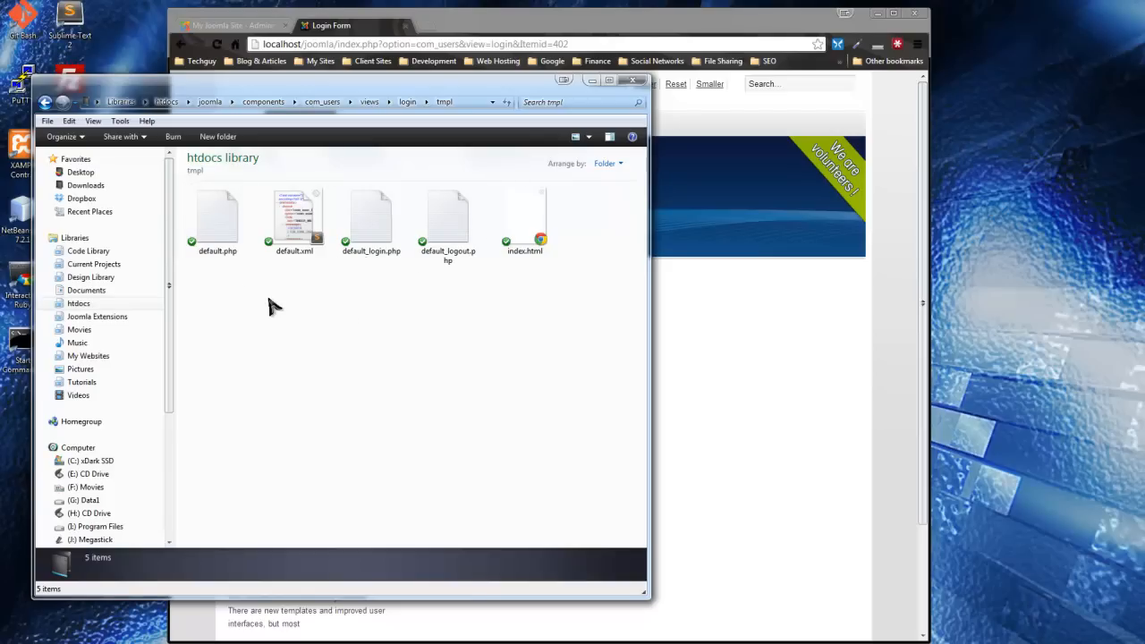
pyautogui.doubleClick(219, 218)
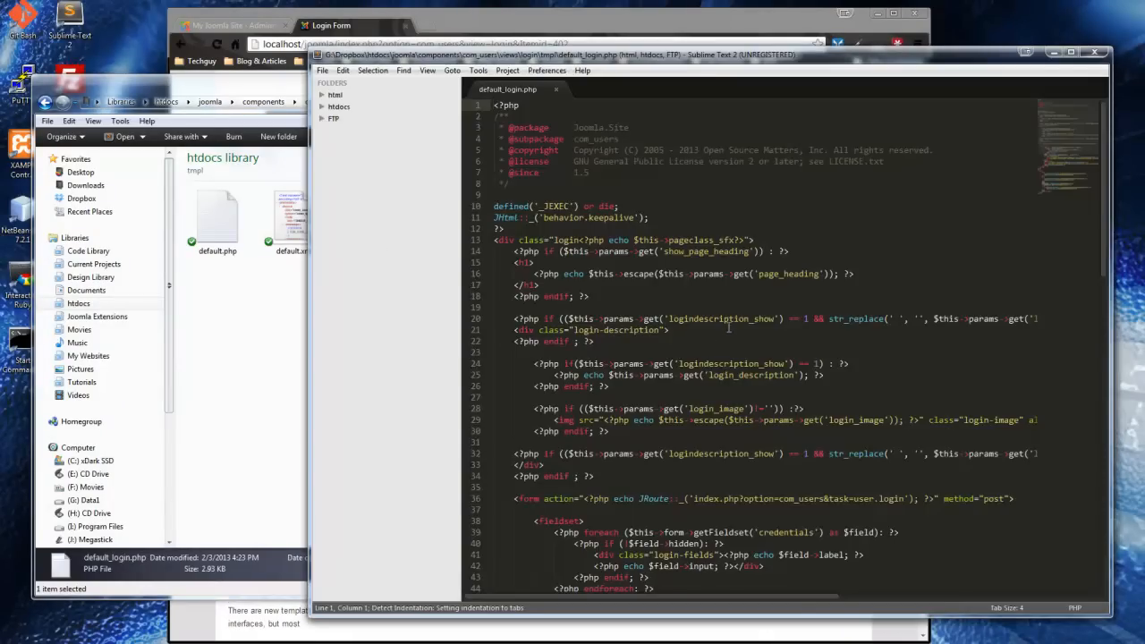
# Step: Skim the login template code, then bring up the file's options back in Explorer
pyautogui.scroll(-3)
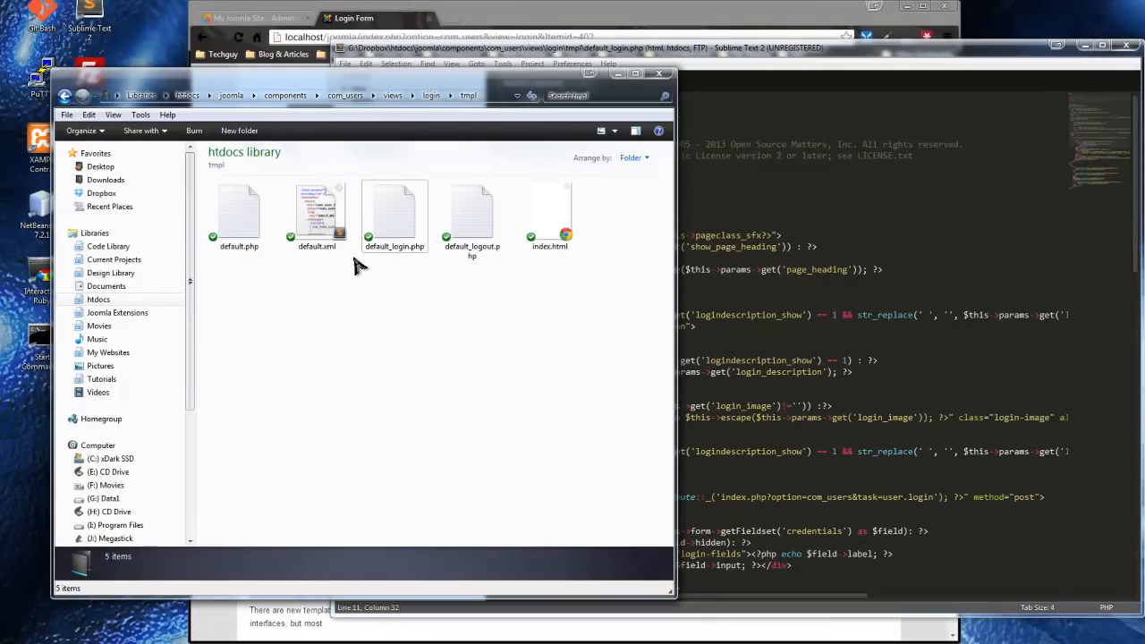
pyautogui.moveTo(598, 338)
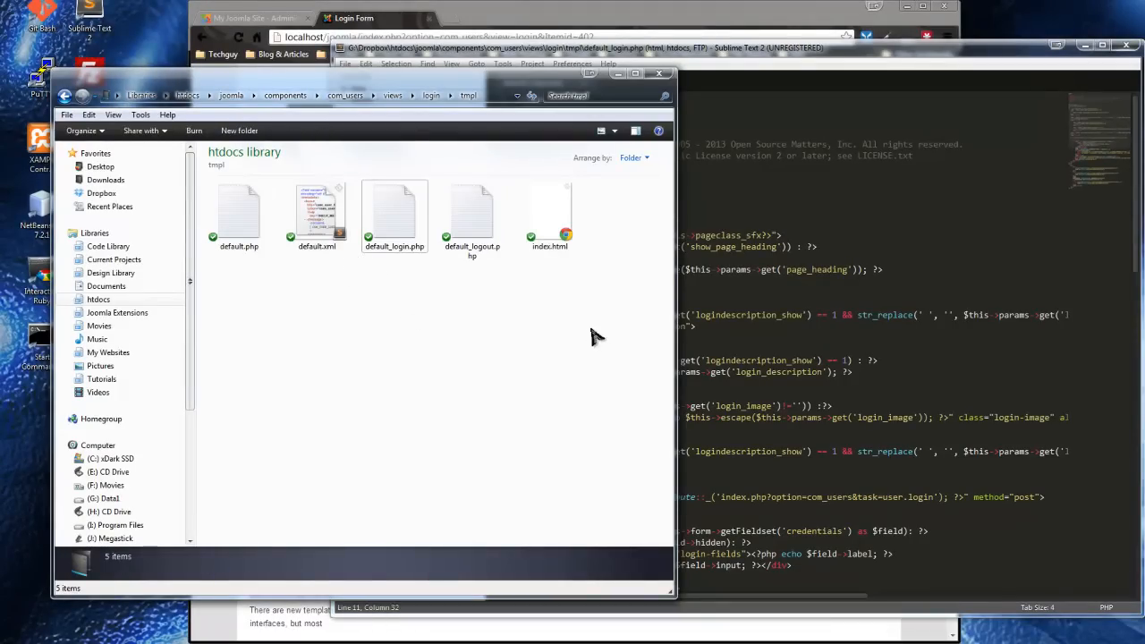
pyautogui.moveTo(617, 326)
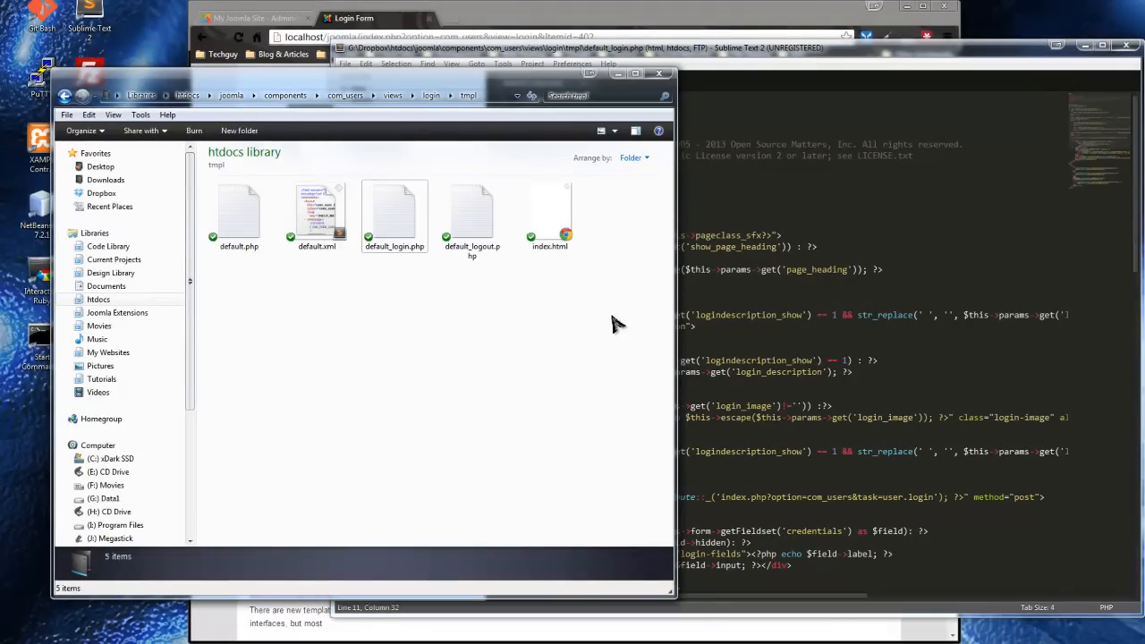
pyautogui.moveTo(261, 302)
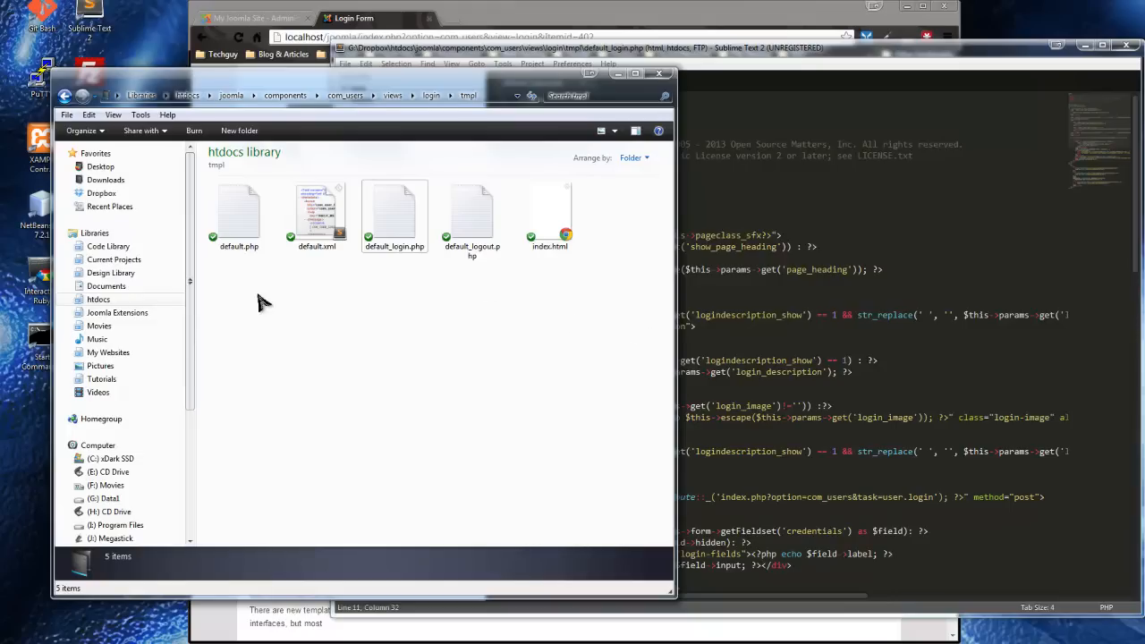
pyautogui.rightClick(394, 215)
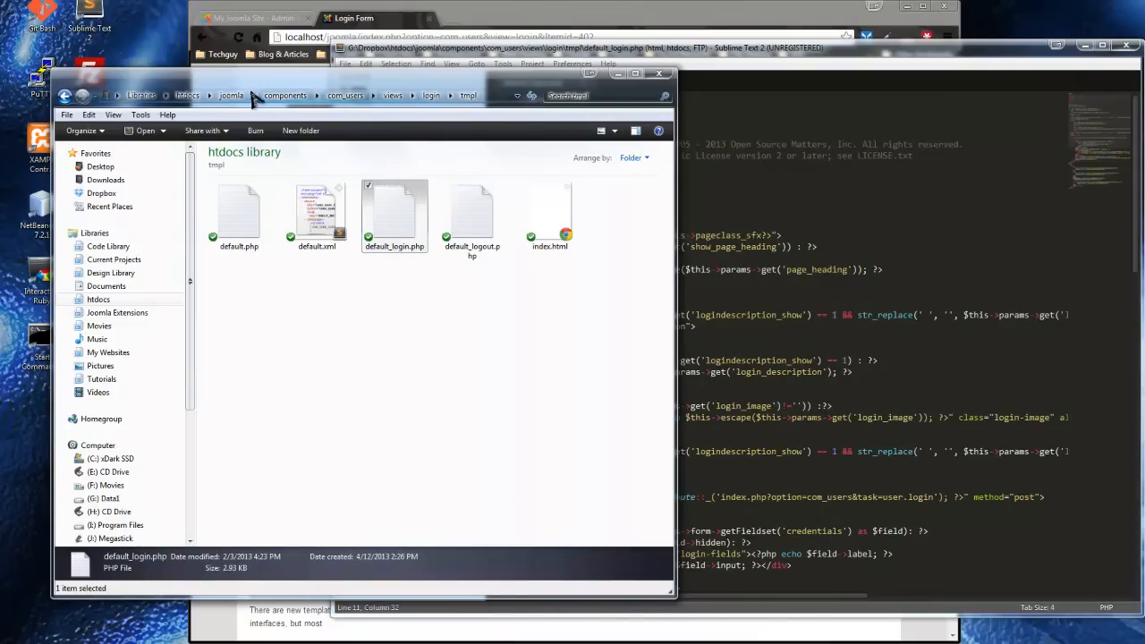
# Step: Return to the joomla root and go into the site's templates folder
pyautogui.click(231, 97)
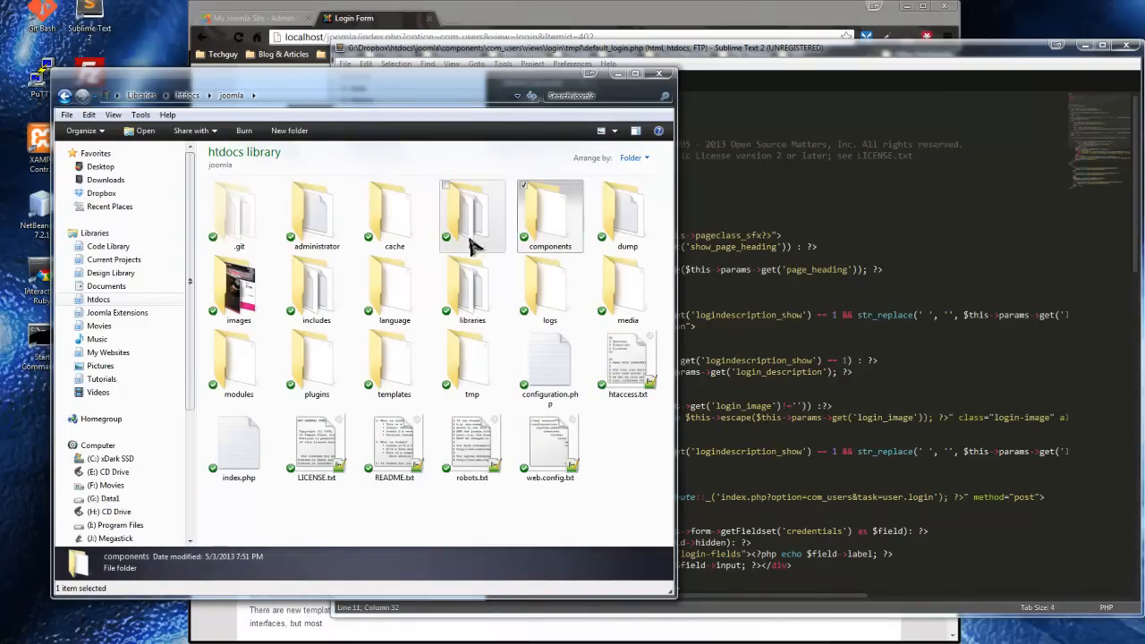
pyautogui.click(394, 365)
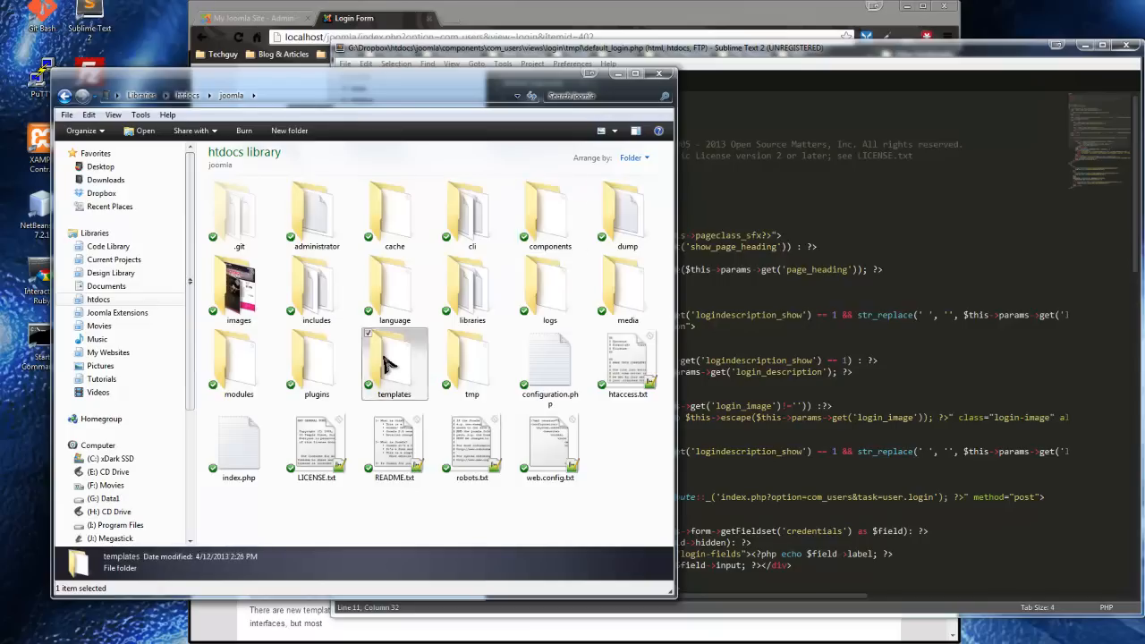
pyautogui.doubleClick(394, 358)
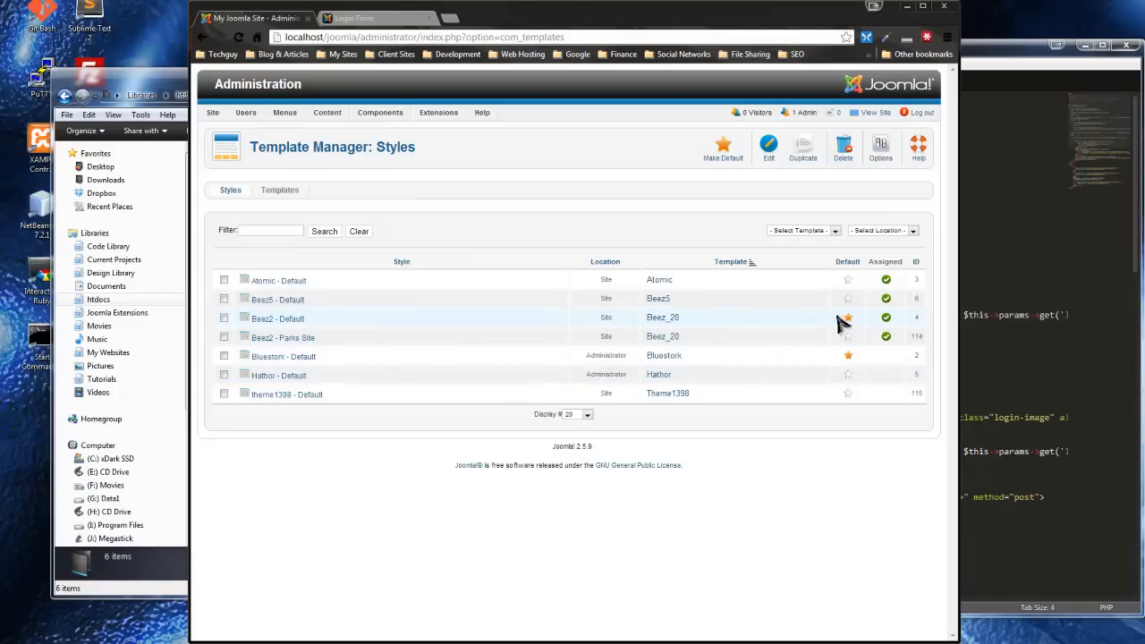
# Step: Make Beez2 - Default the default site template style in Template Manager
pyautogui.click(849, 318)
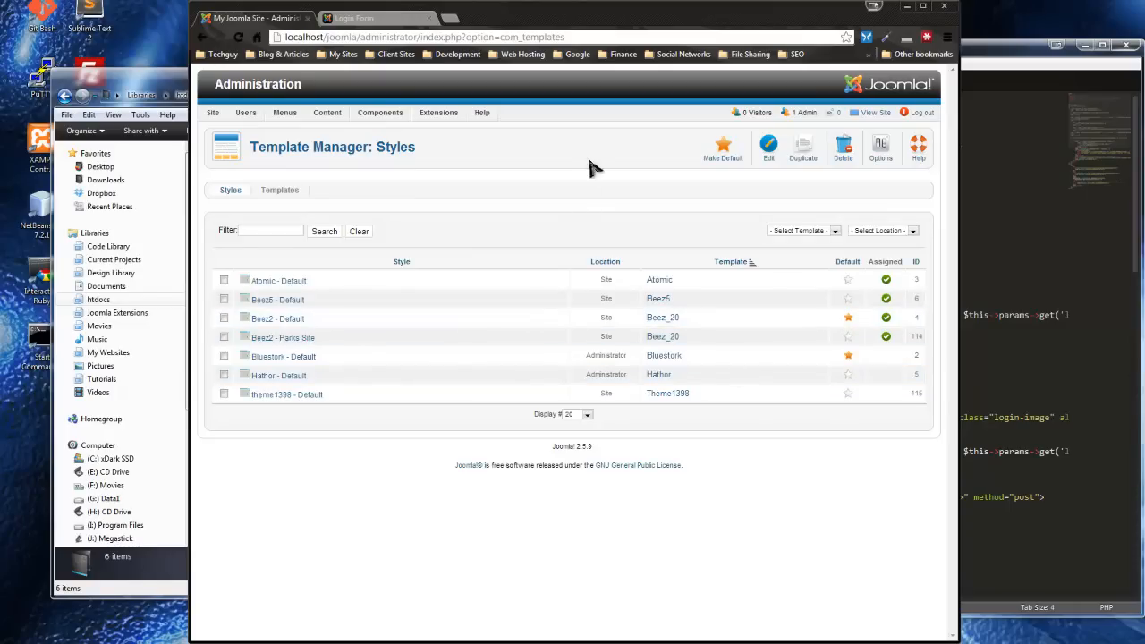
pyautogui.click(438, 111)
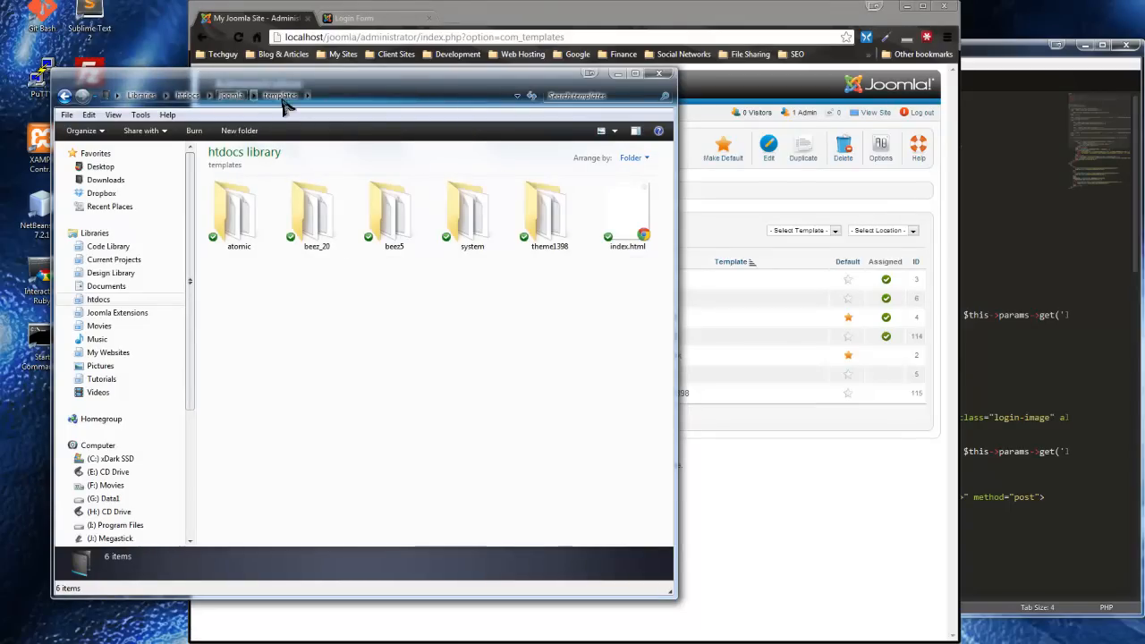
# Step: Create a new com_users folder inside beez_20's html folder and go into it
pyautogui.doubleClick(317, 215)
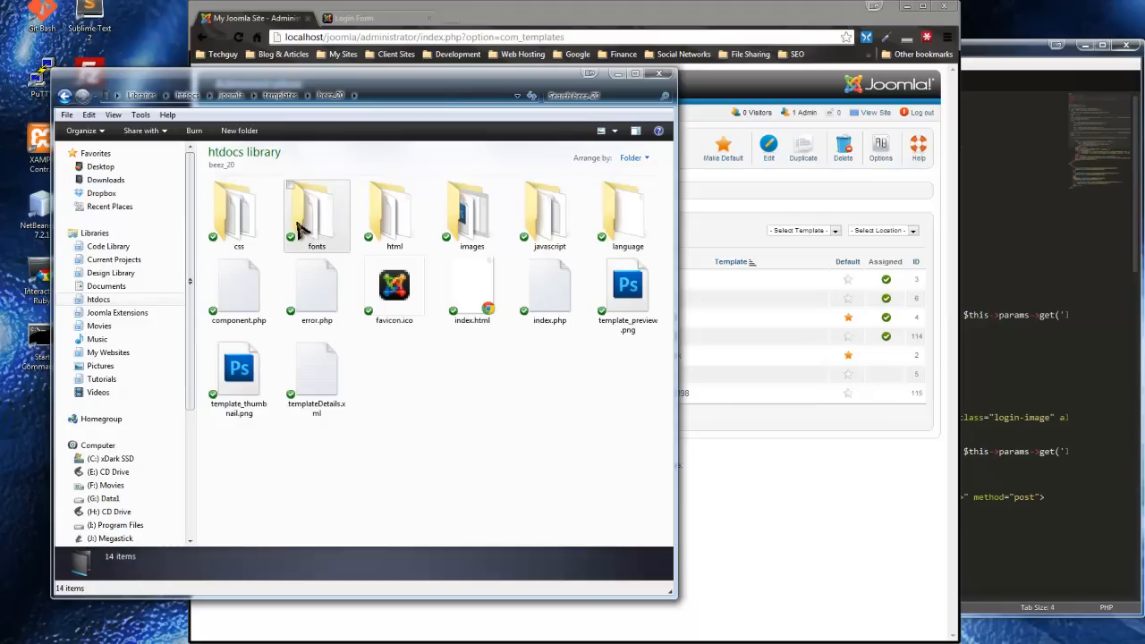
pyautogui.moveTo(322, 223)
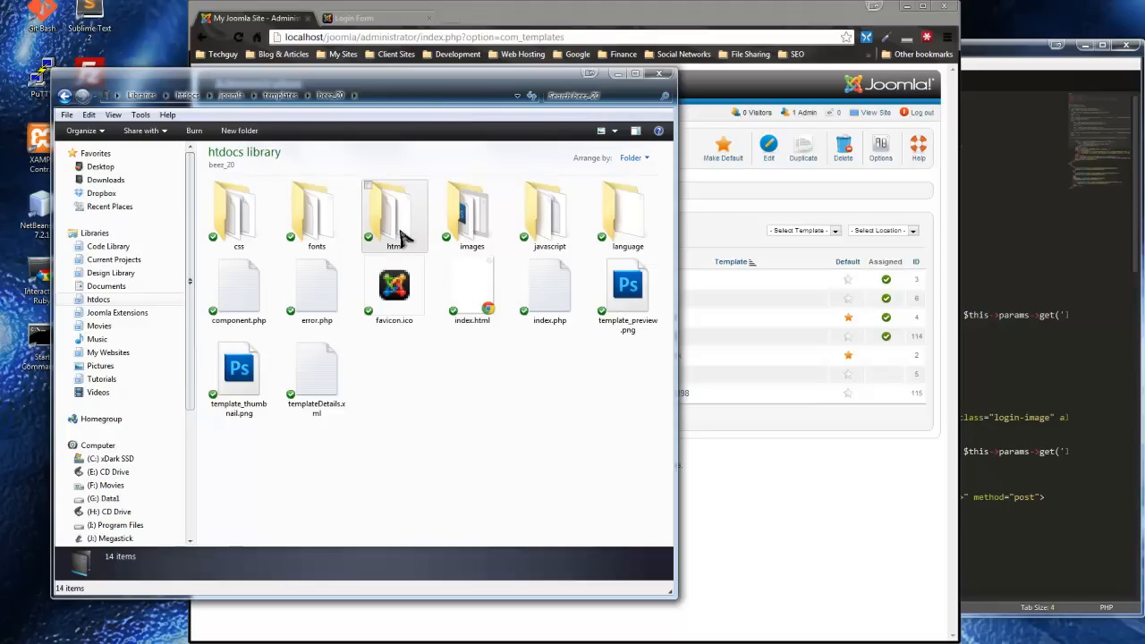
pyautogui.moveTo(403, 242)
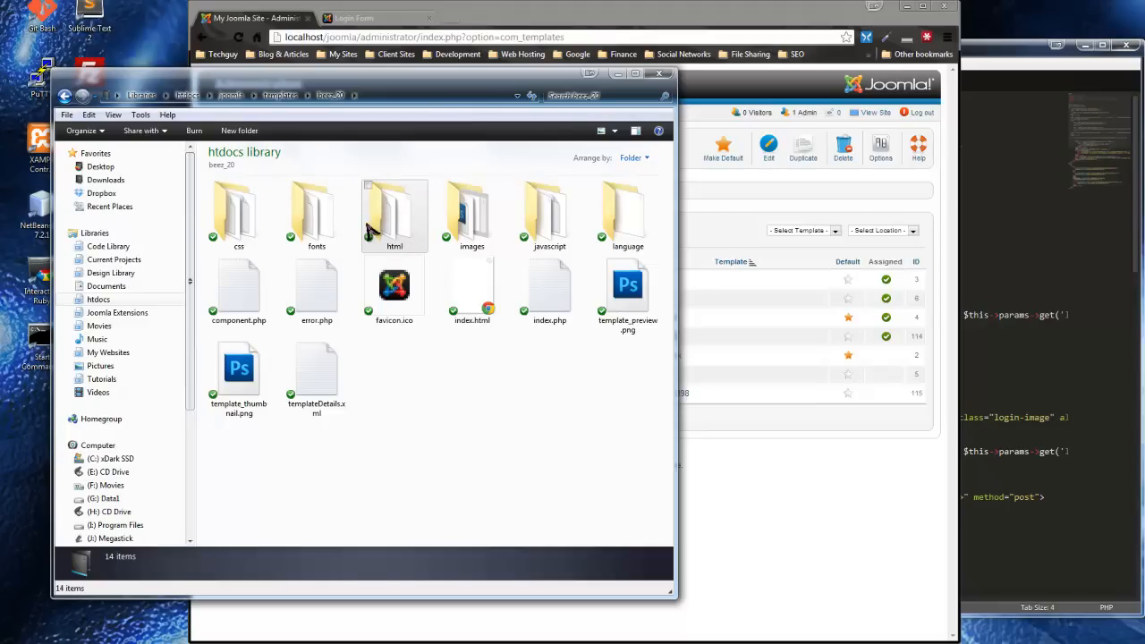
pyautogui.moveTo(387, 237)
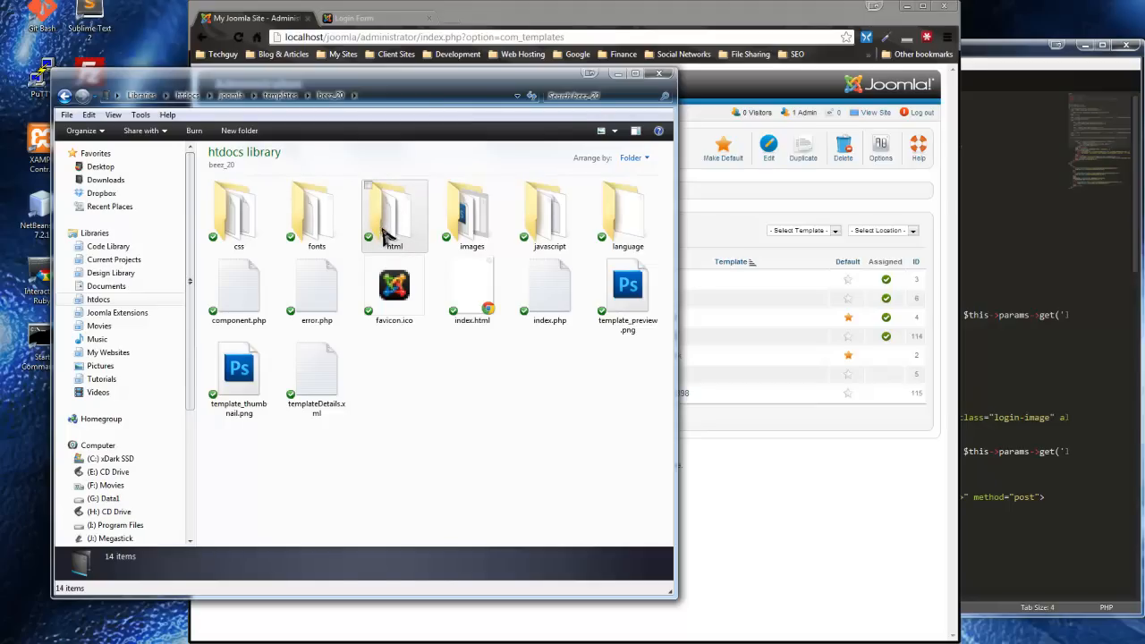
pyautogui.doubleClick(394, 215)
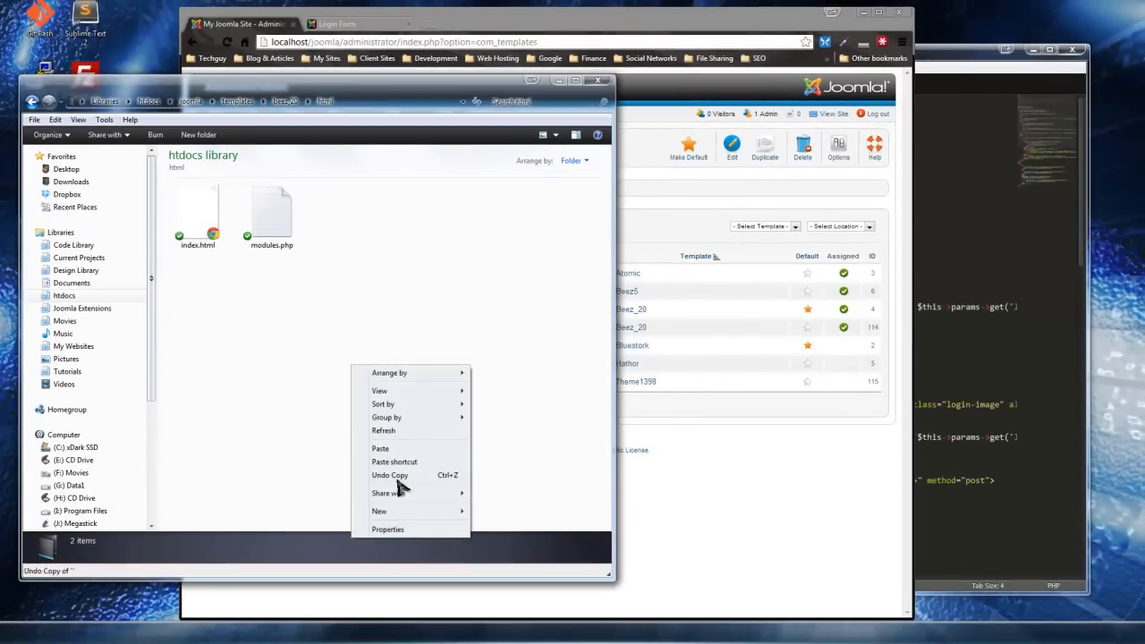
pyautogui.click(380, 512)
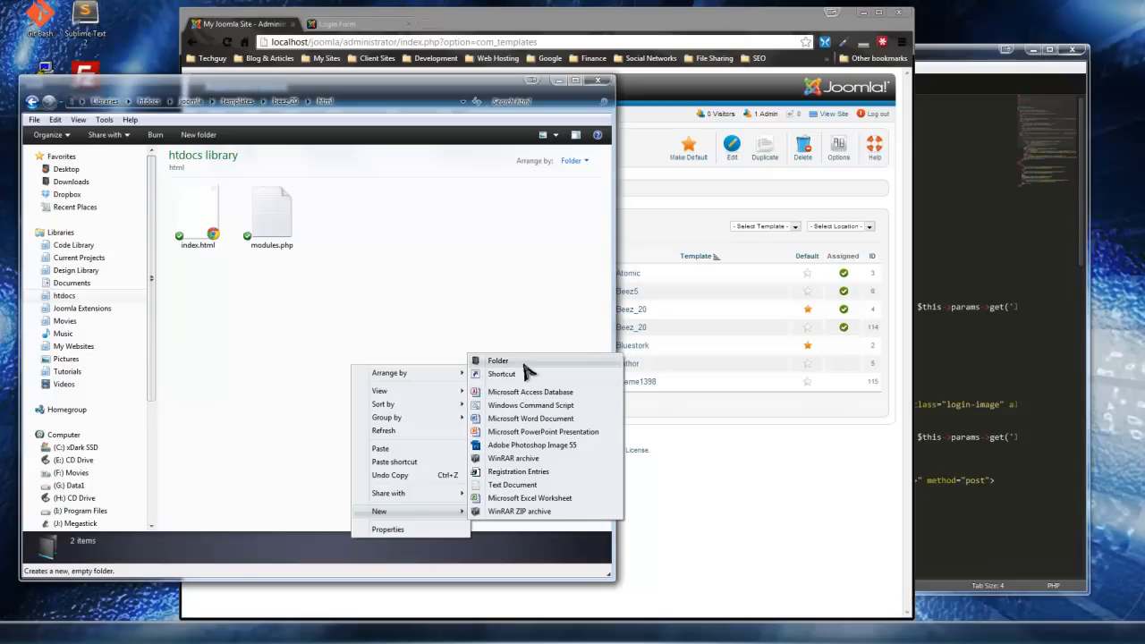
pyautogui.click(497, 362)
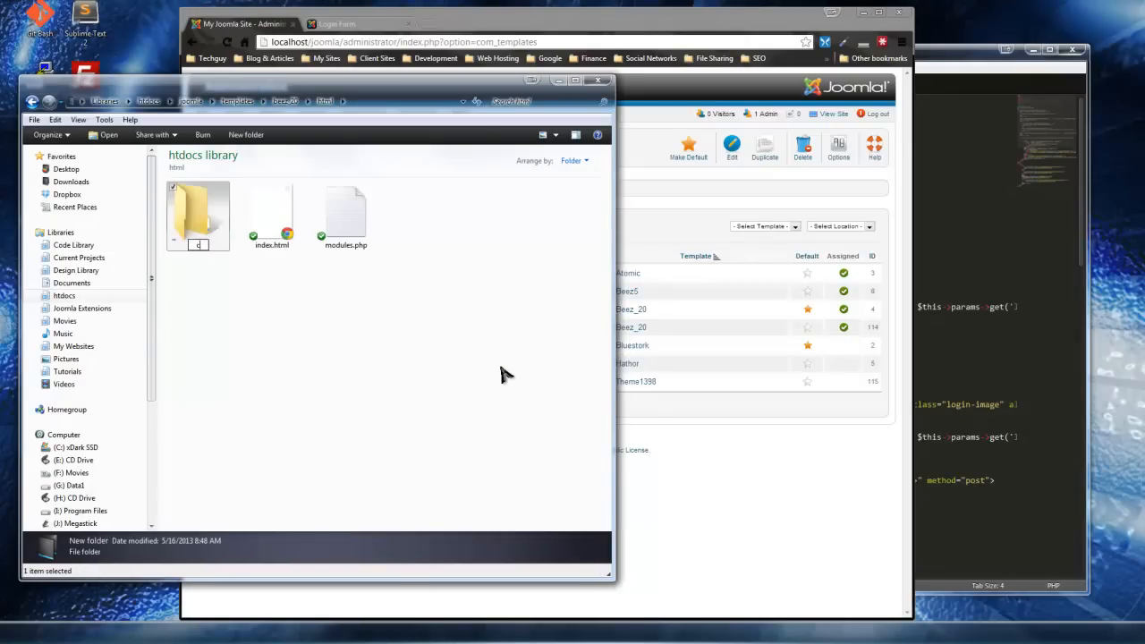
pyautogui.write('com_users')
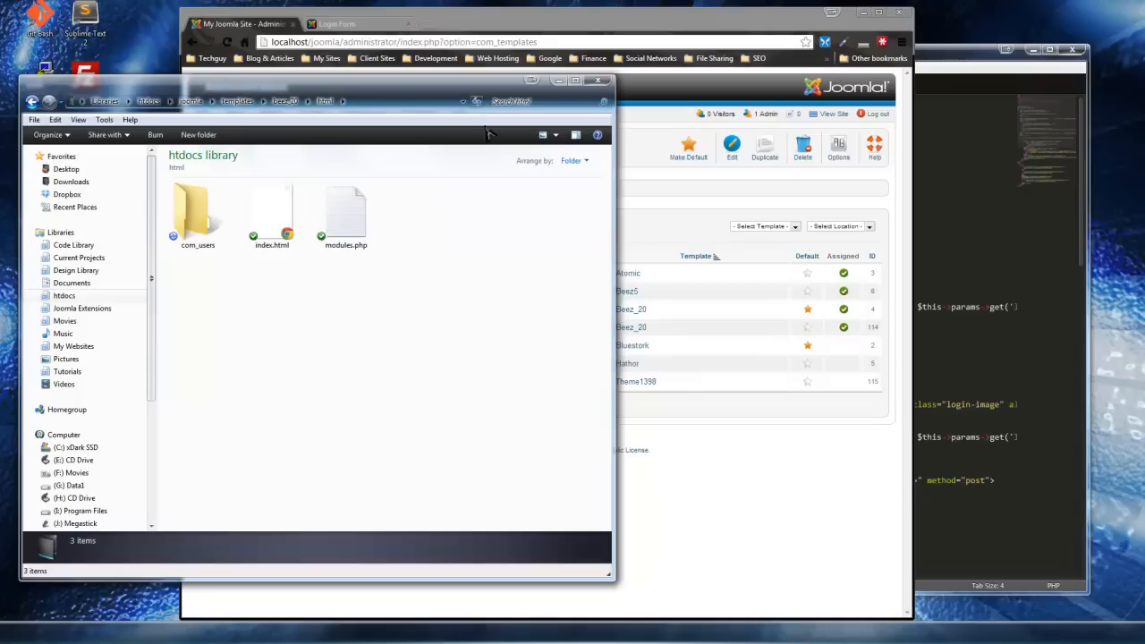
pyautogui.doubleClick(197, 211)
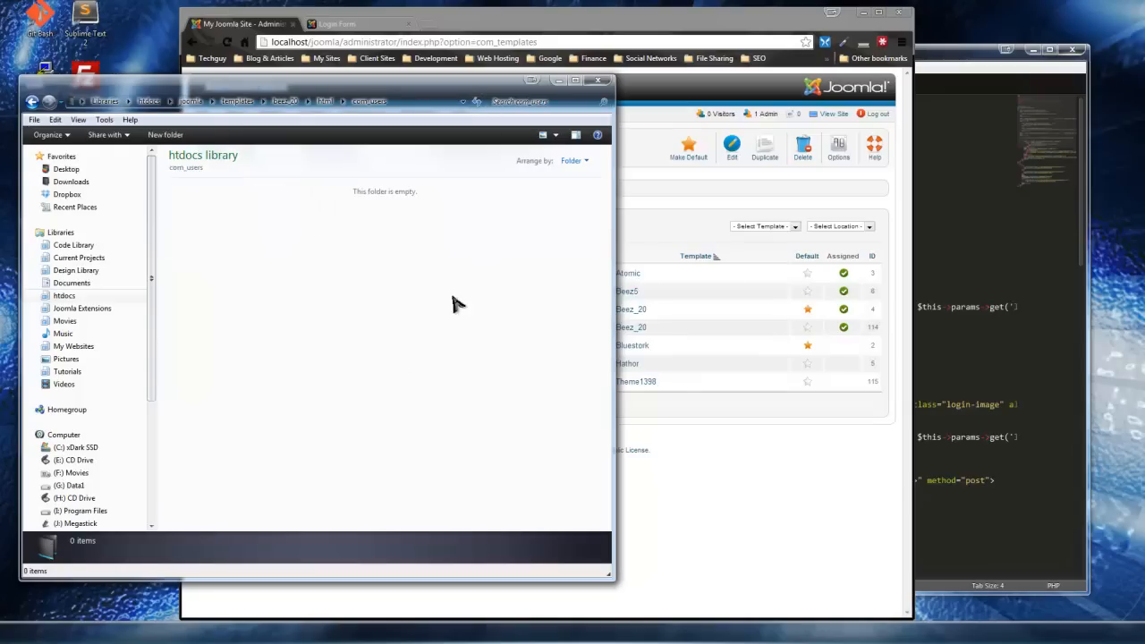
pyautogui.moveTo(358, 301)
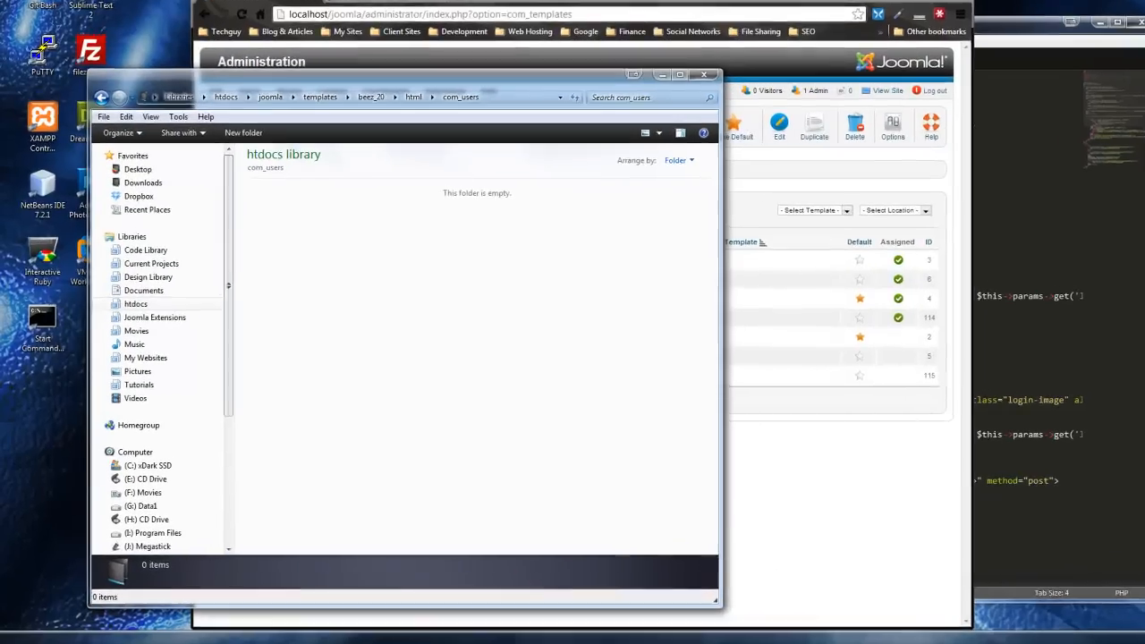
# Step: Create a login folder in com_users and paste a copy of default_login.php into it
pyautogui.click(136, 451)
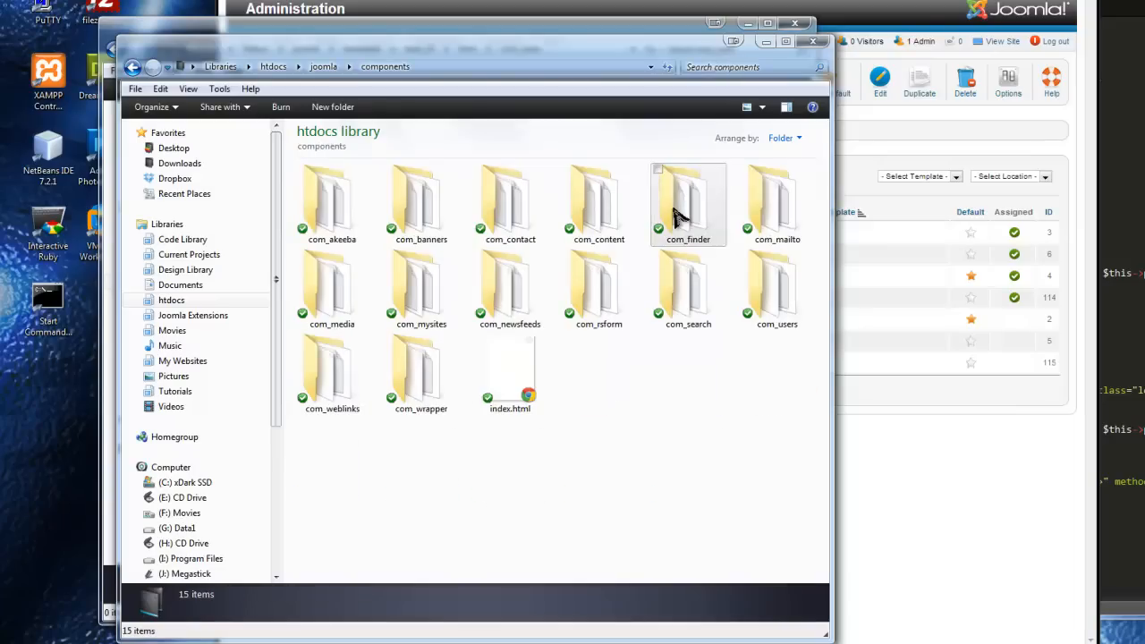
pyautogui.moveTo(598, 286)
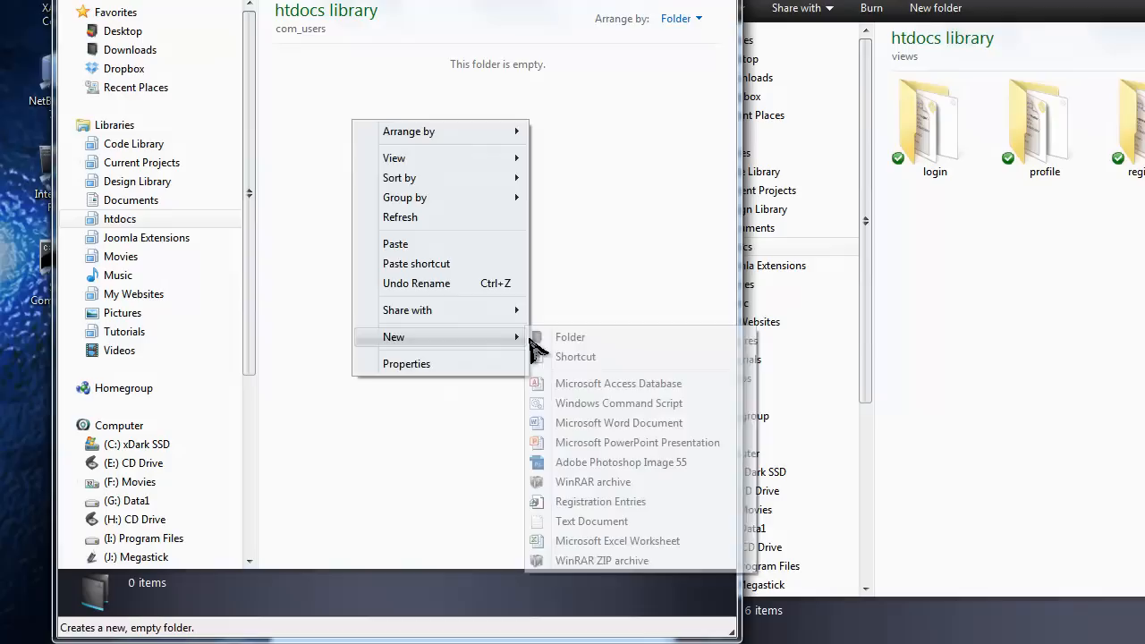
pyautogui.click(569, 337)
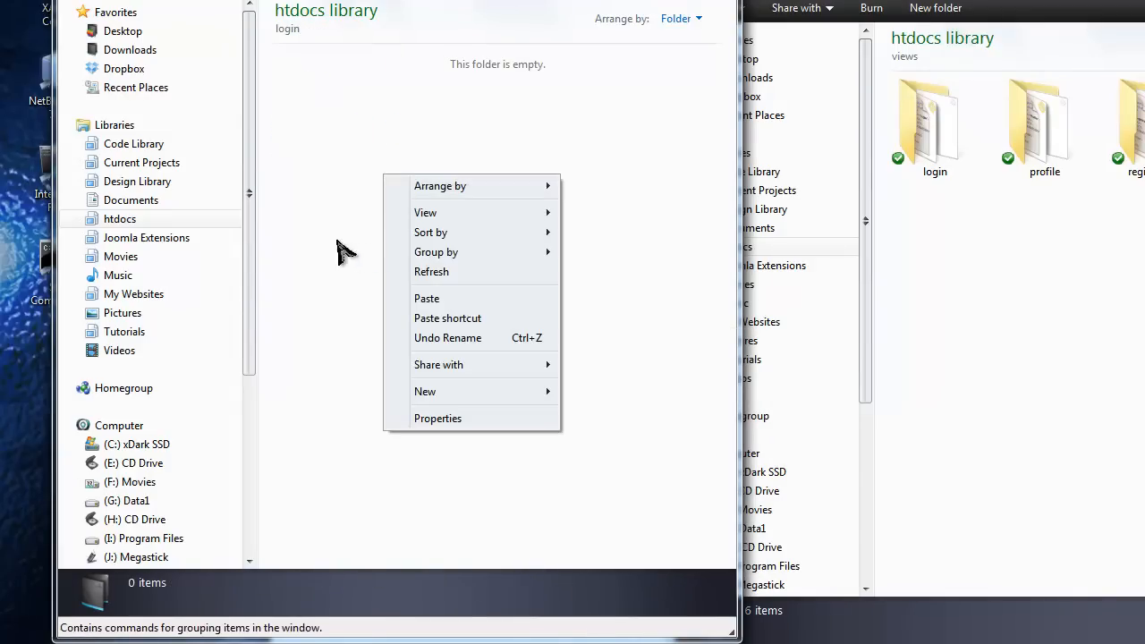
pyautogui.click(349, 172)
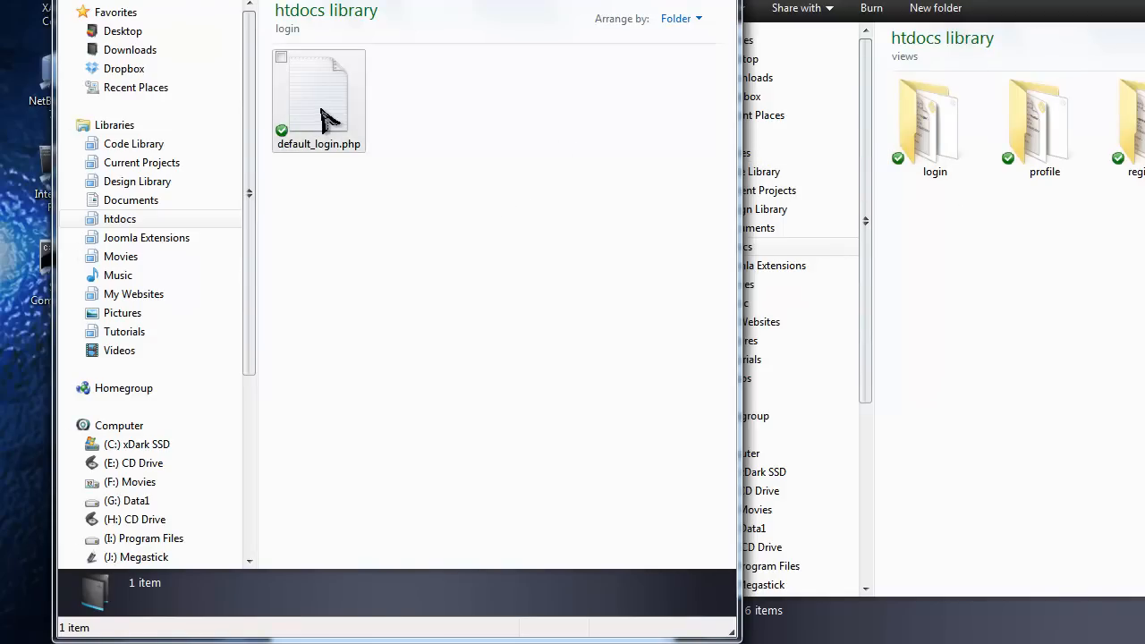
# Step: Edit the copied default_login.php and locate its reset, remind and registration links list
pyautogui.doubleClick(319, 89)
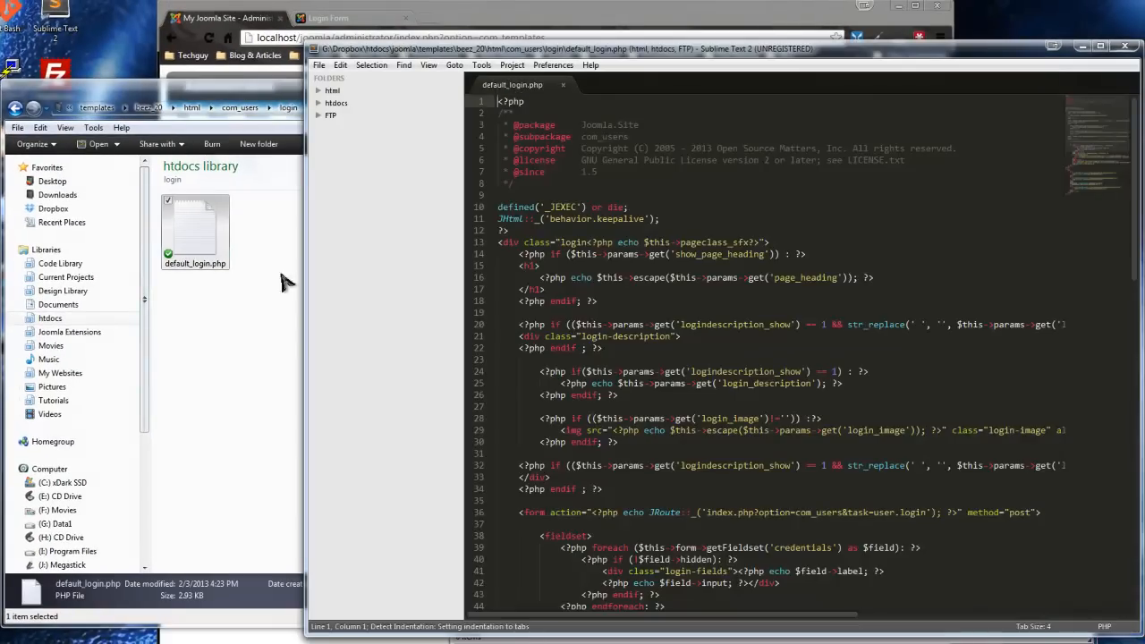
pyautogui.scroll(-3)
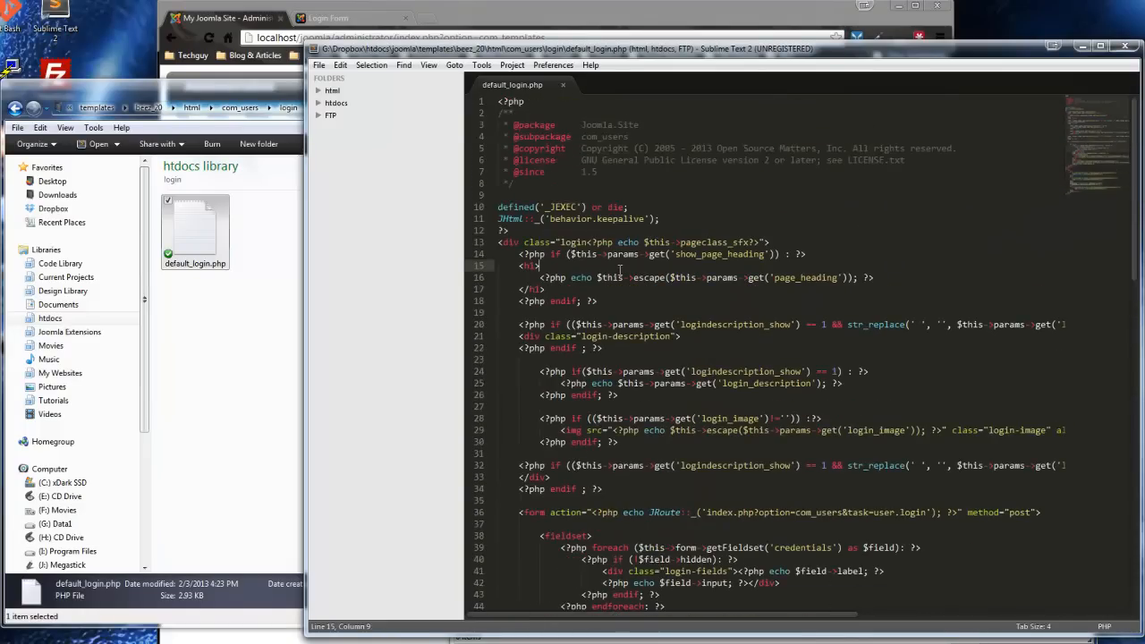
pyautogui.scroll(-3)
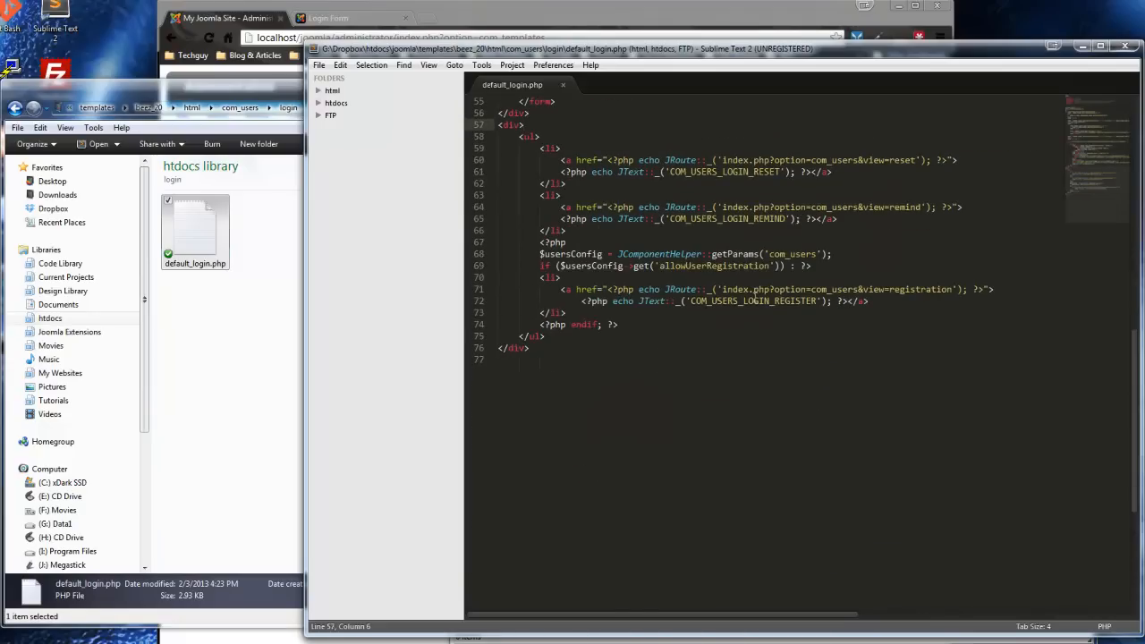
pyautogui.scroll(3)
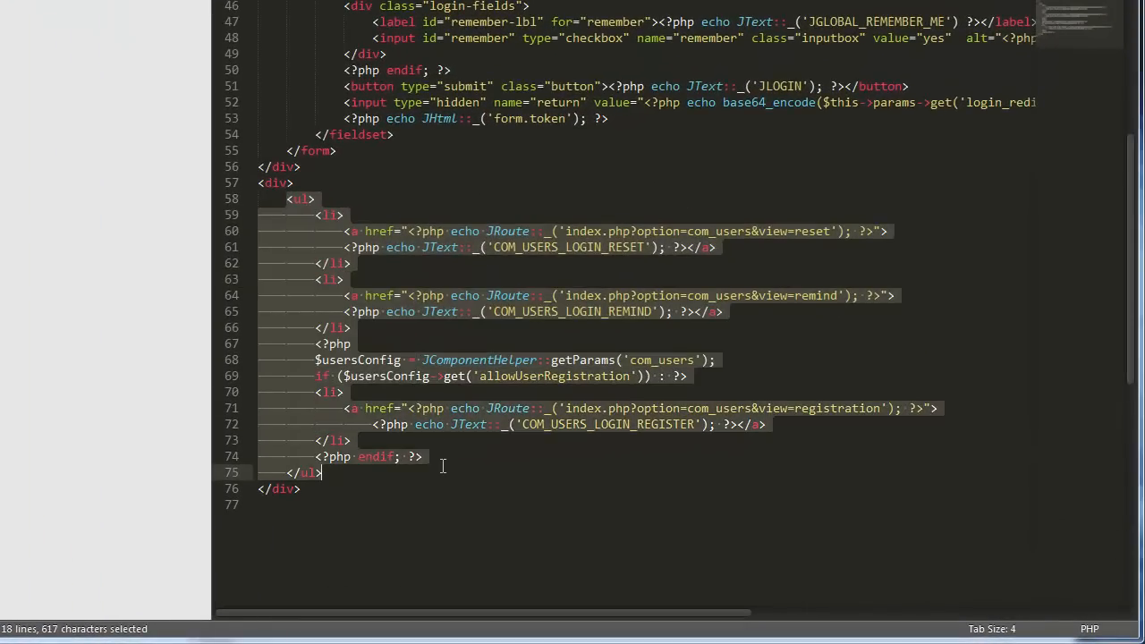
pyautogui.moveTo(555, 265)
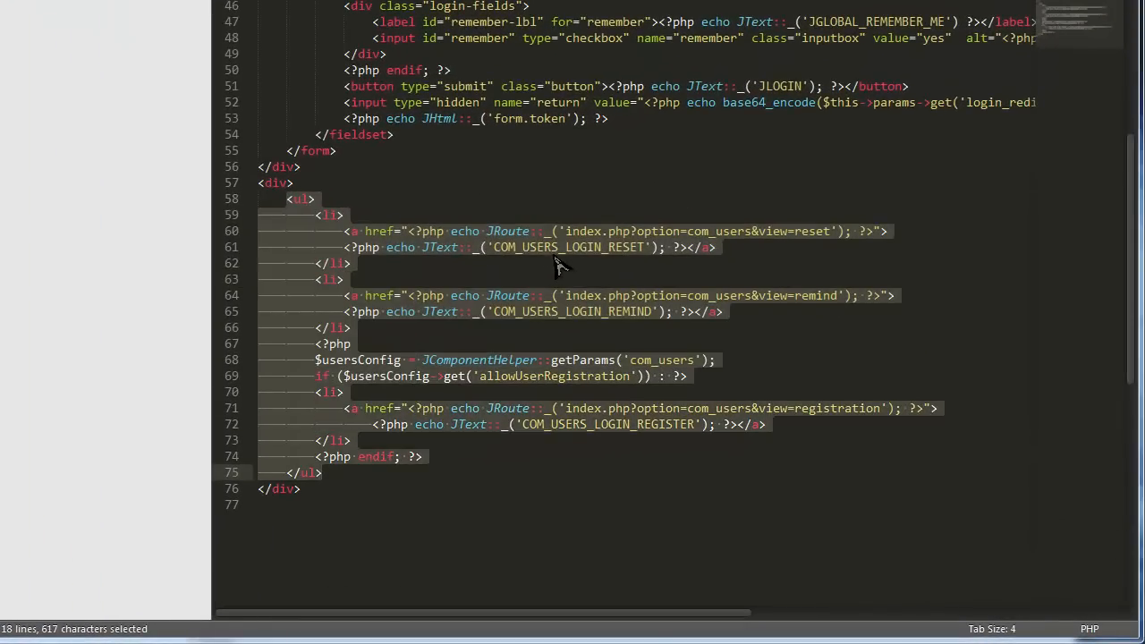
pyautogui.click(627, 311)
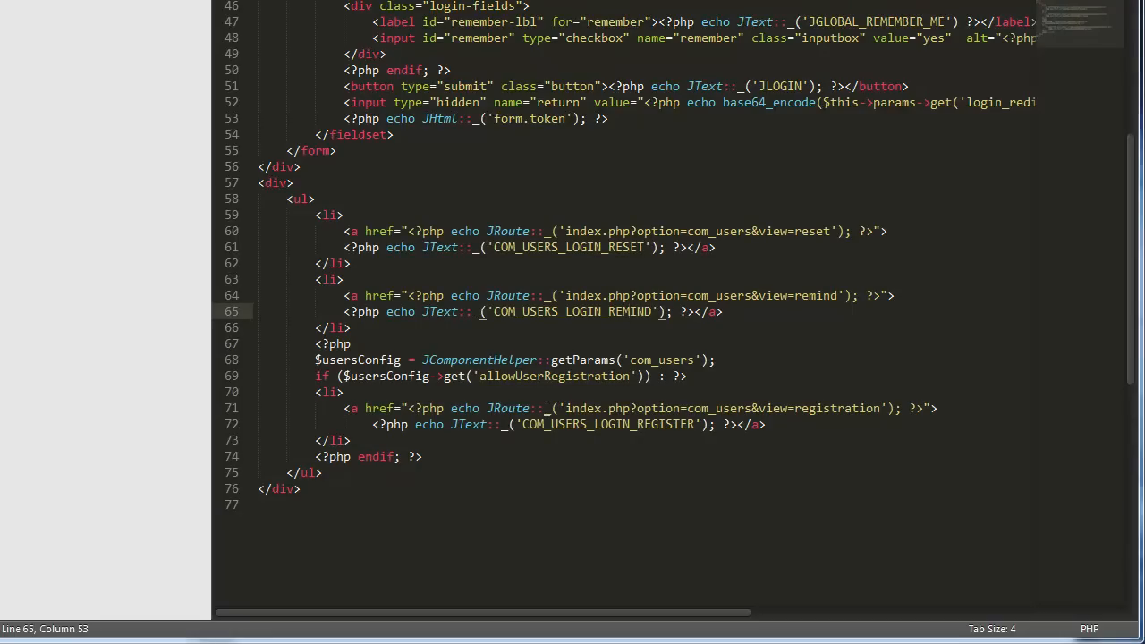
# Step: Select the registration link block including the allowUserRegistration condition line
pyautogui.click(315, 360)
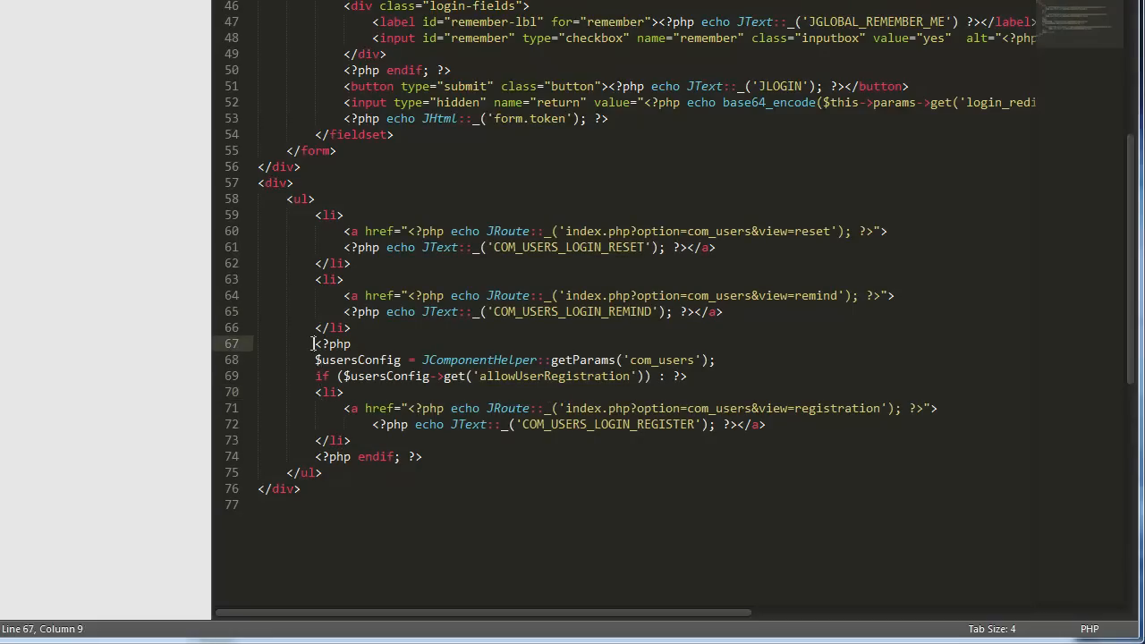
pyautogui.doubleClick(332, 344)
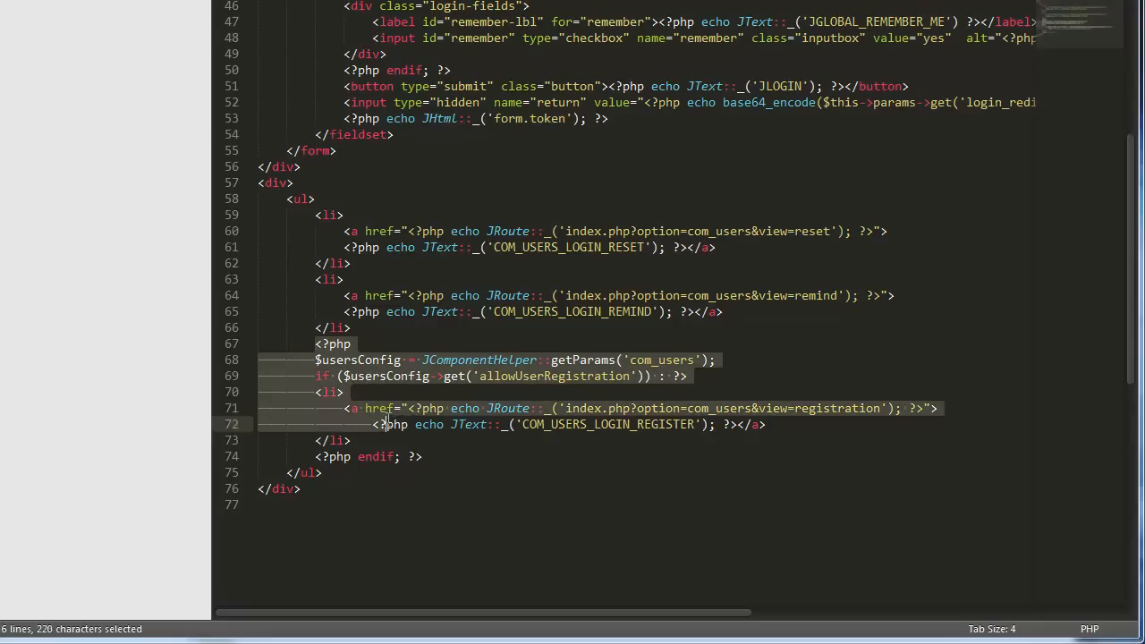
pyautogui.click(300, 489)
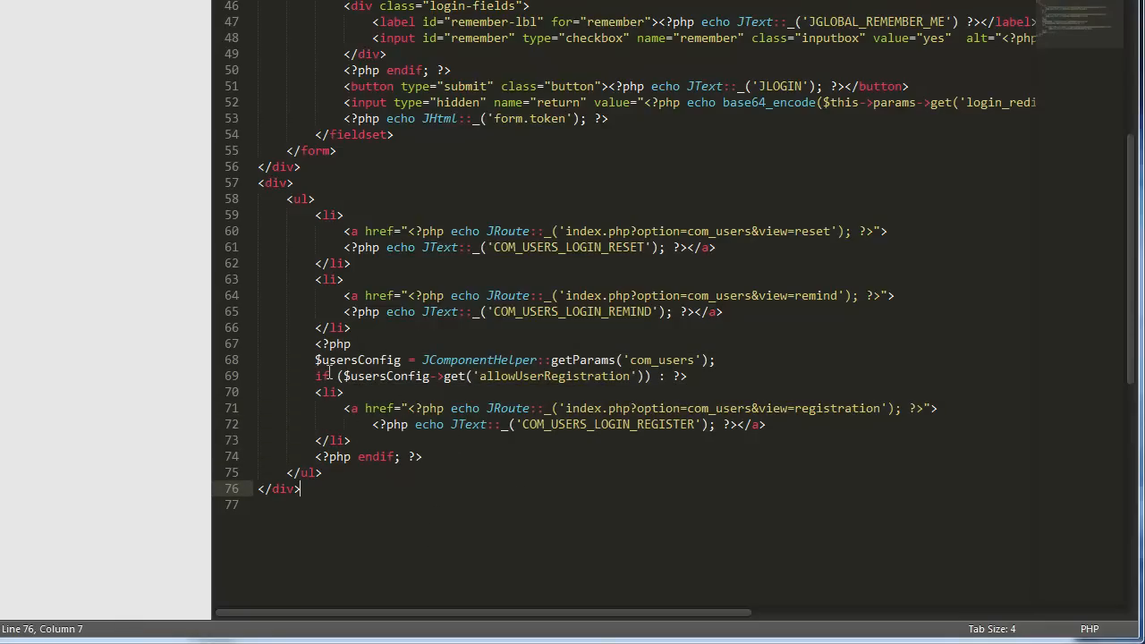
pyautogui.moveTo(315, 376); pyautogui.dragTo(687, 376)
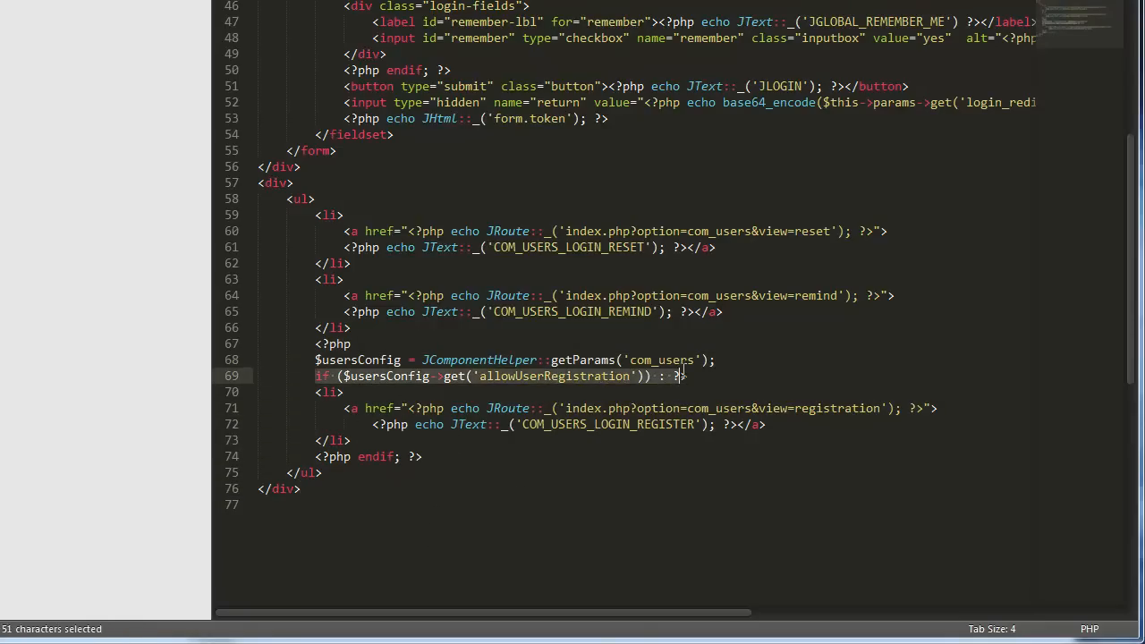
pyautogui.moveTo(564, 386)
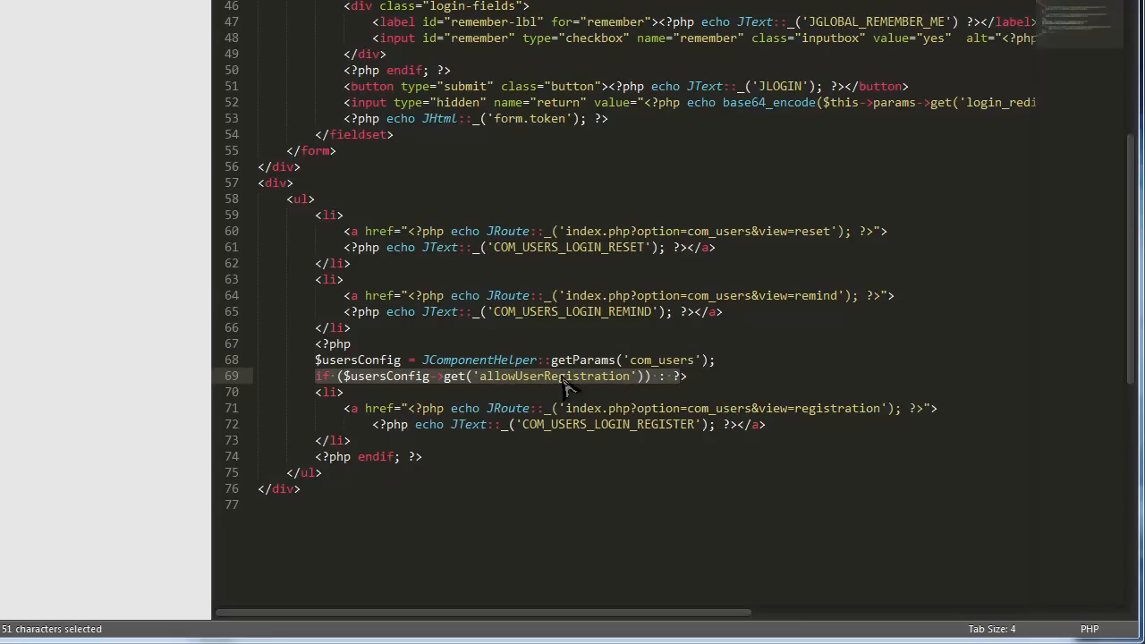
pyautogui.moveTo(348, 412)
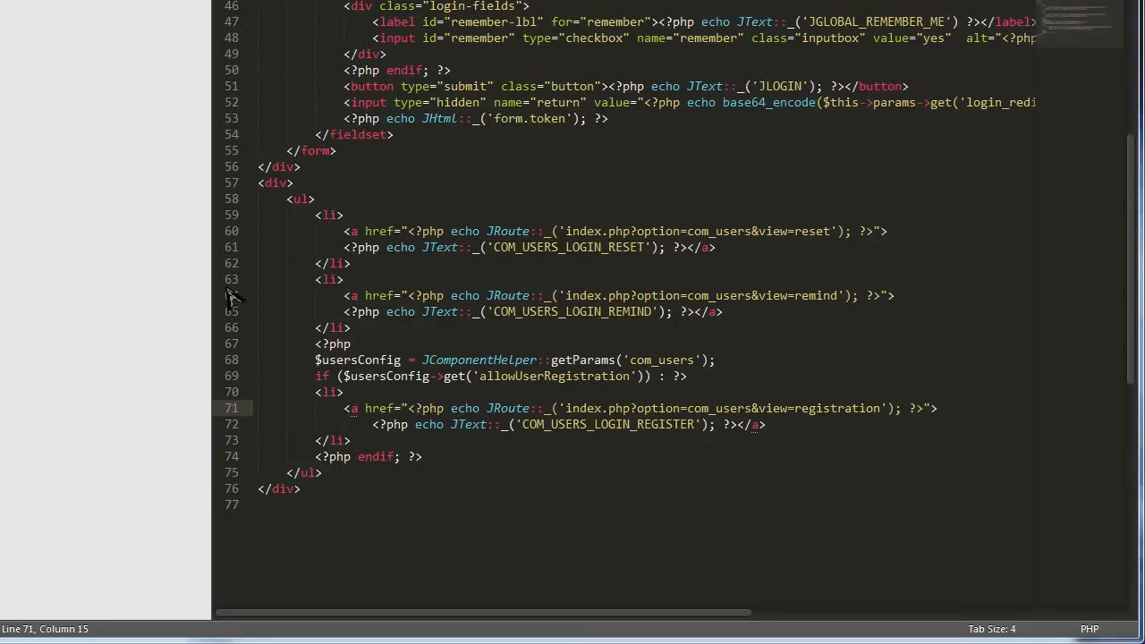
pyautogui.moveTo(3, 25)
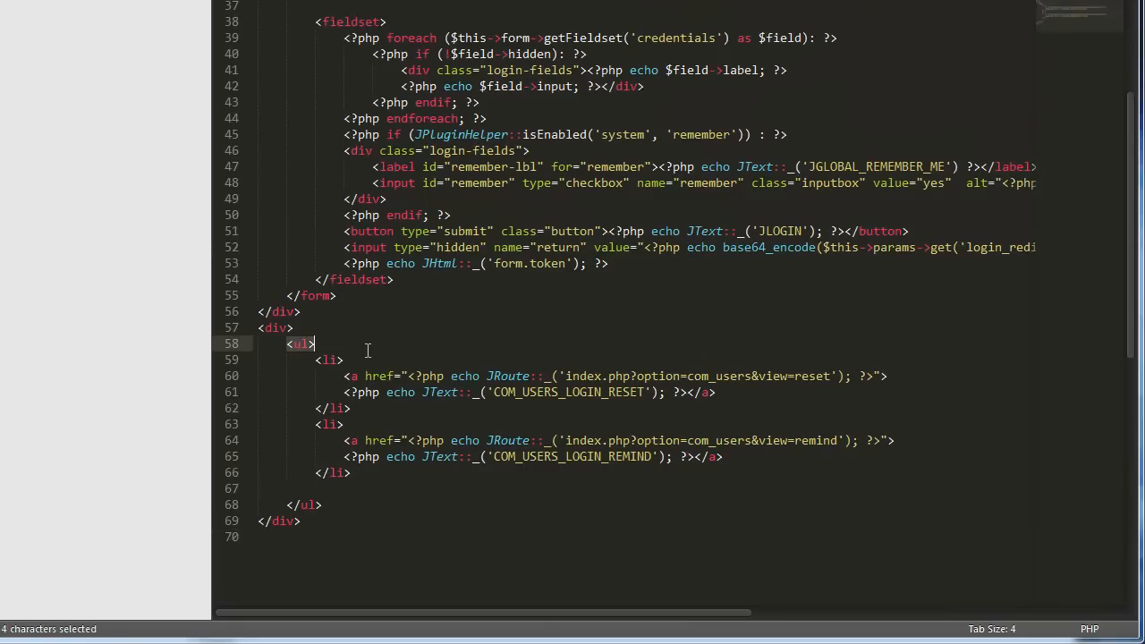
# Step: Remove the registration link code and add blank lines around the login div
pyautogui.press('Delete')
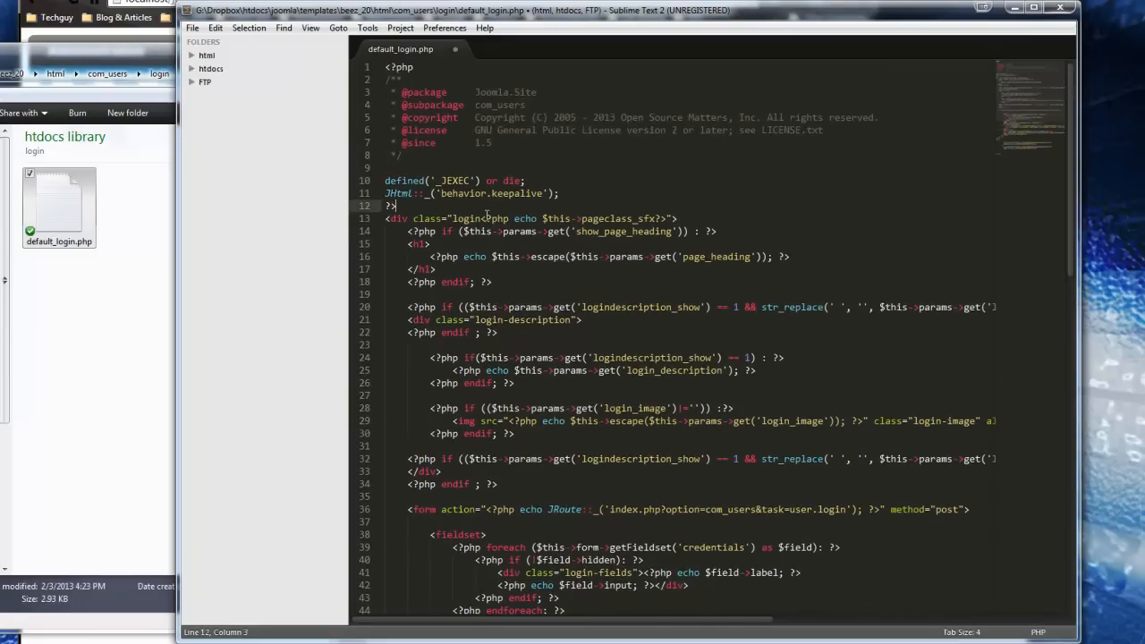
pyautogui.press('enter')
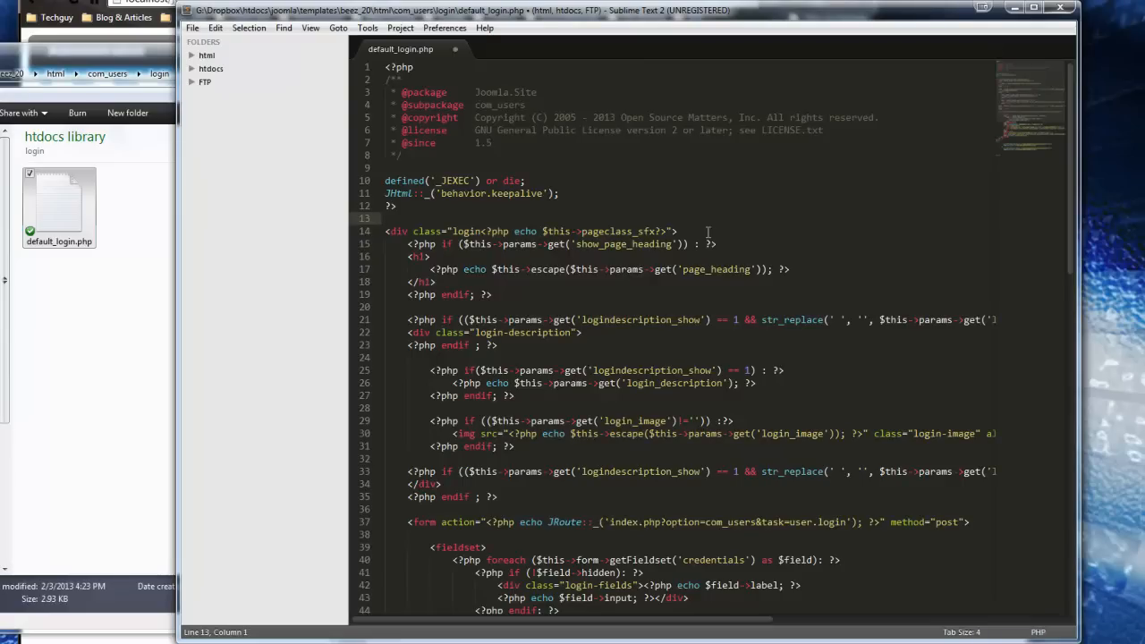
pyautogui.press('enter')
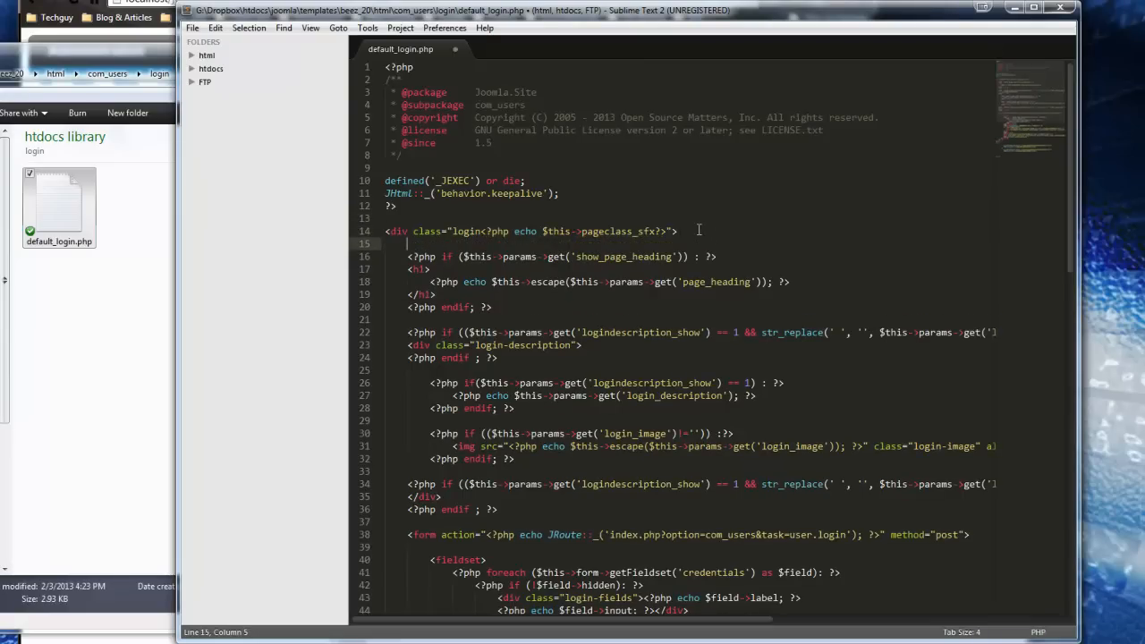
pyautogui.moveTo(587, 376)
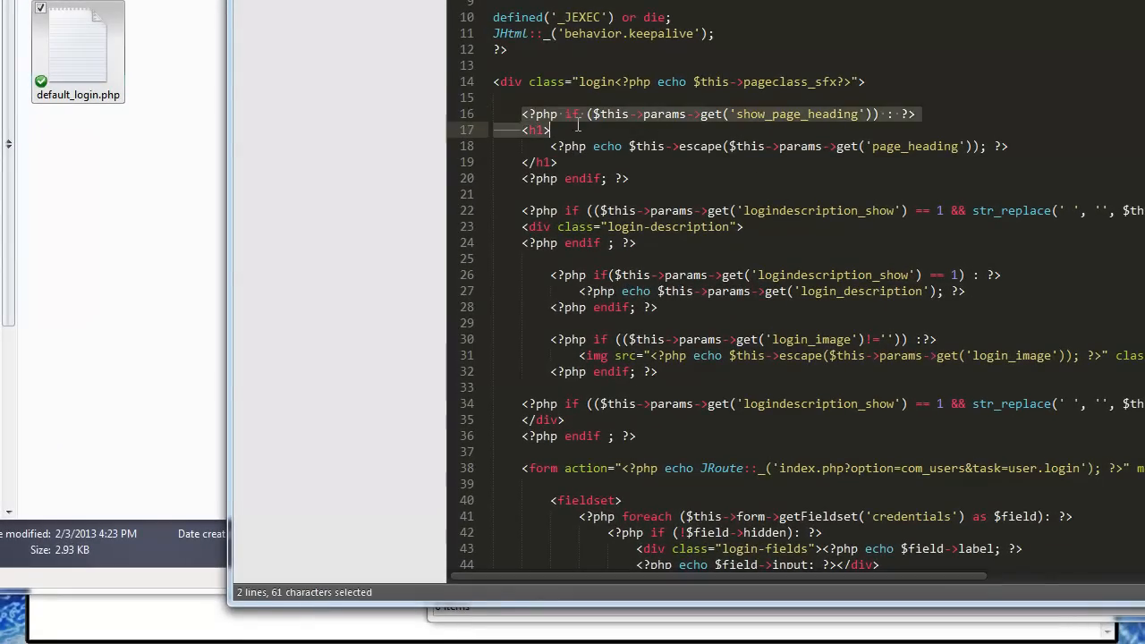
pyautogui.press('Delete')
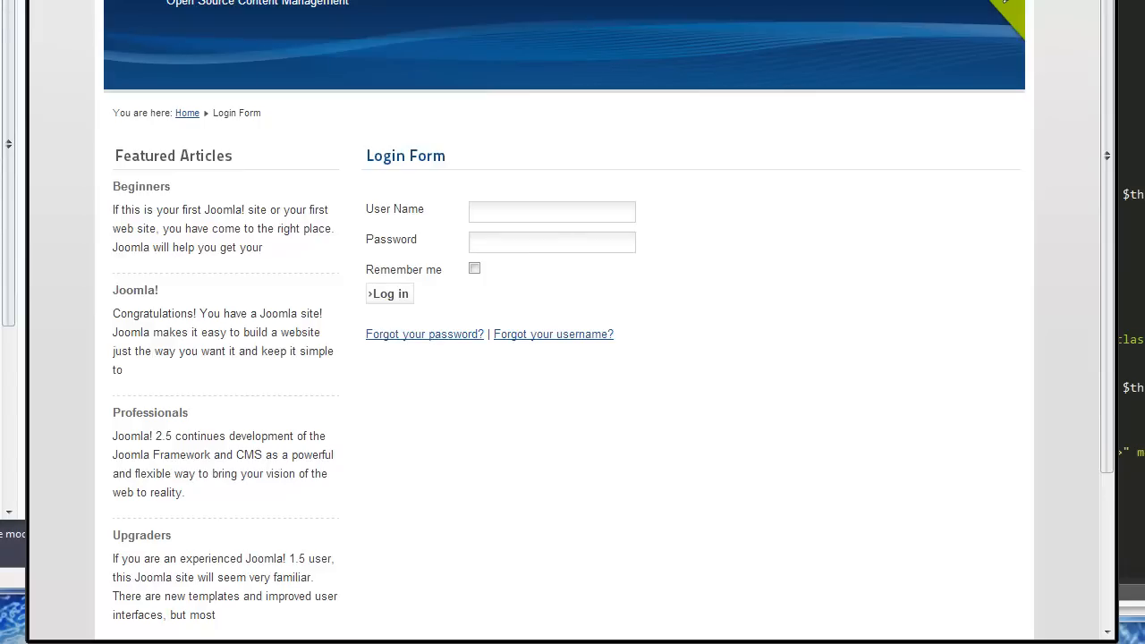
pyautogui.moveTo(452, 115)
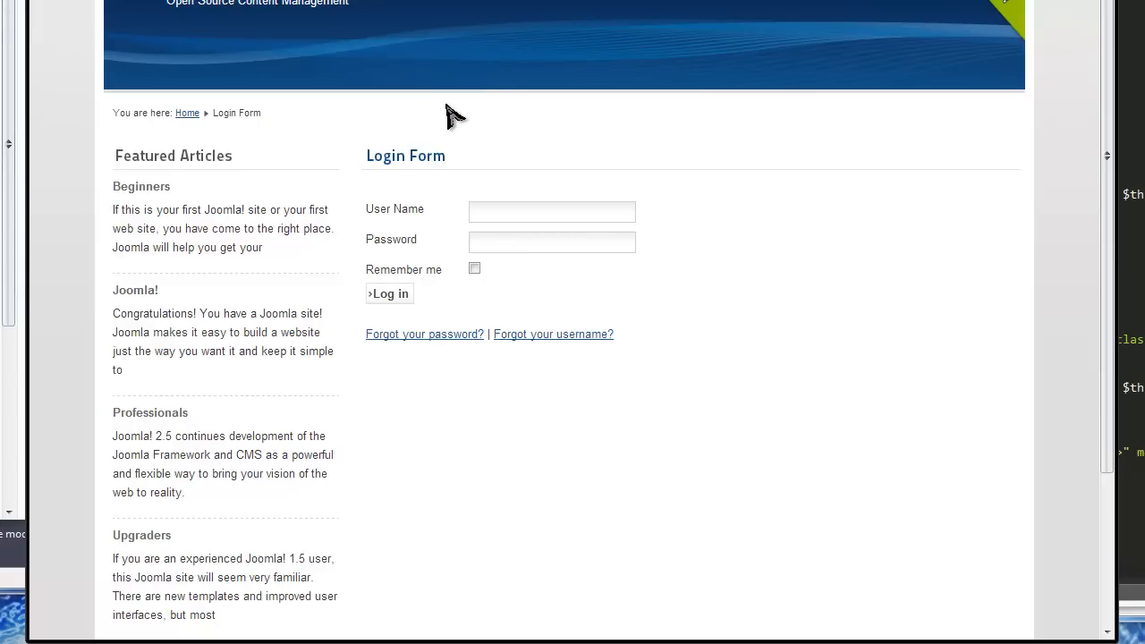
pyautogui.moveTo(591, 197)
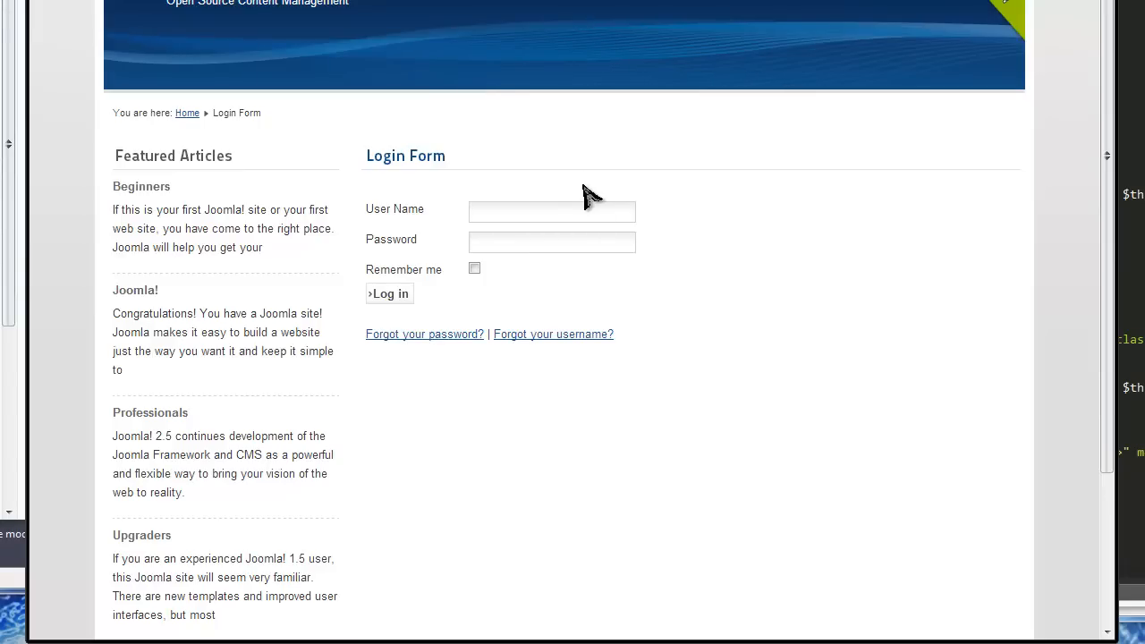
pyautogui.moveTo(868, 426)
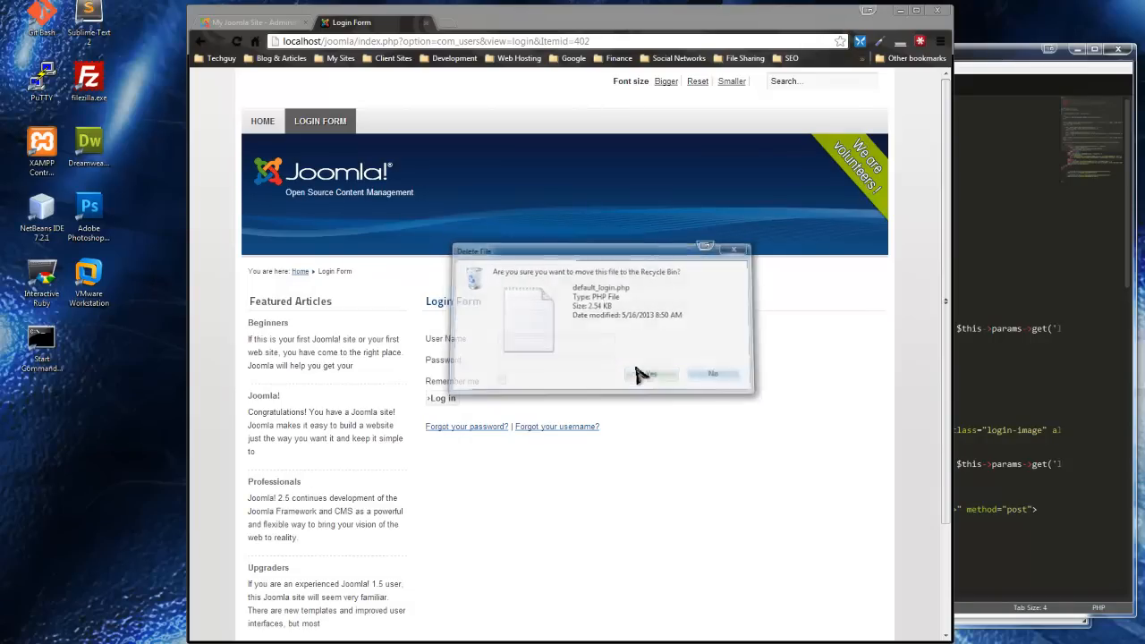
# Step: Confirm moving default_login.php to the Recycle Bin so the login page reverts to stacked links
pyautogui.click(646, 374)
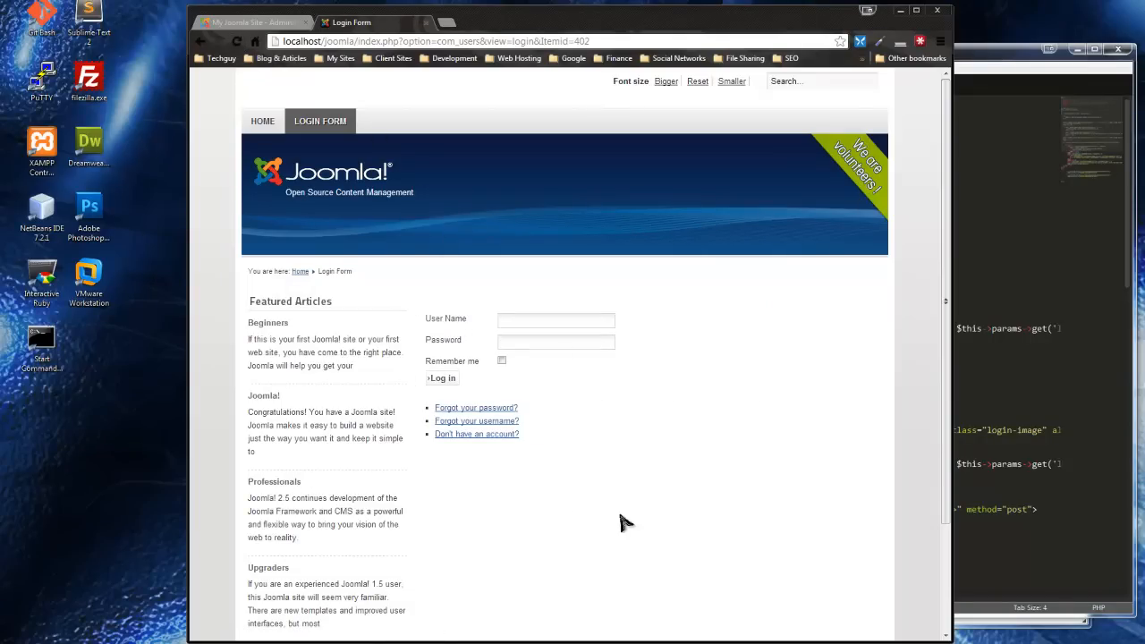
pyautogui.moveTo(607, 480)
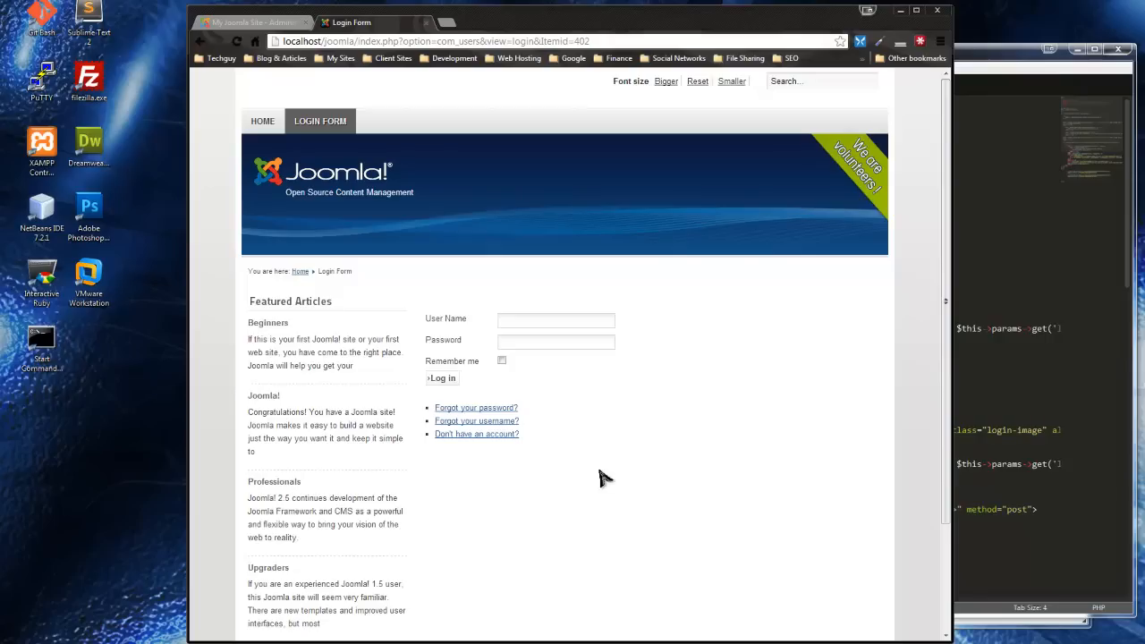
pyautogui.moveTo(571, 466)
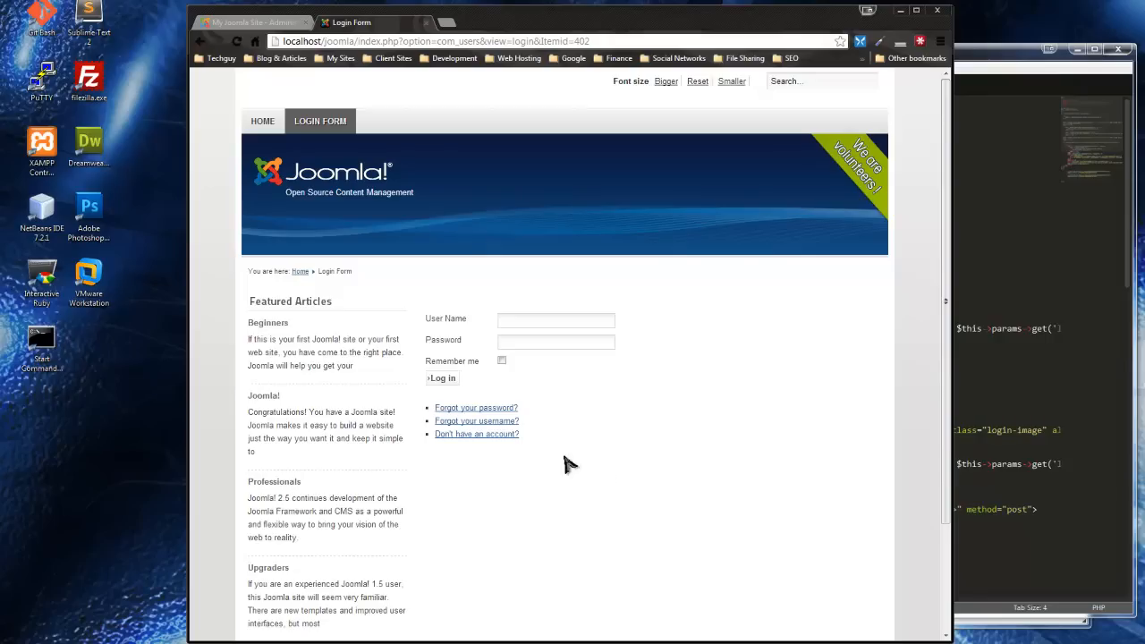
pyautogui.moveTo(576, 398)
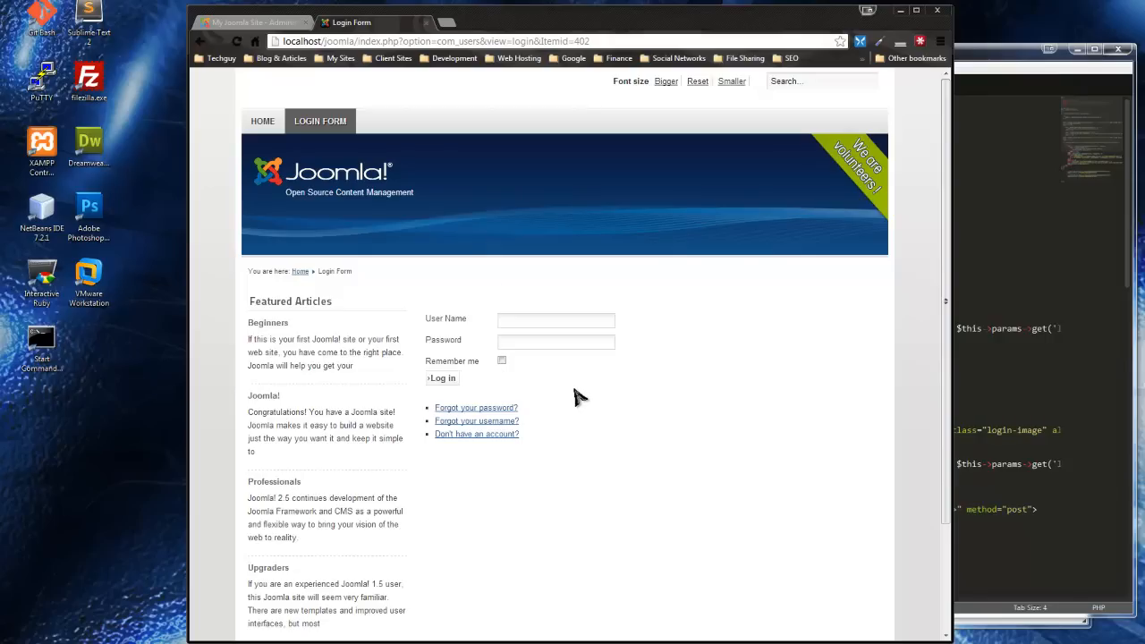